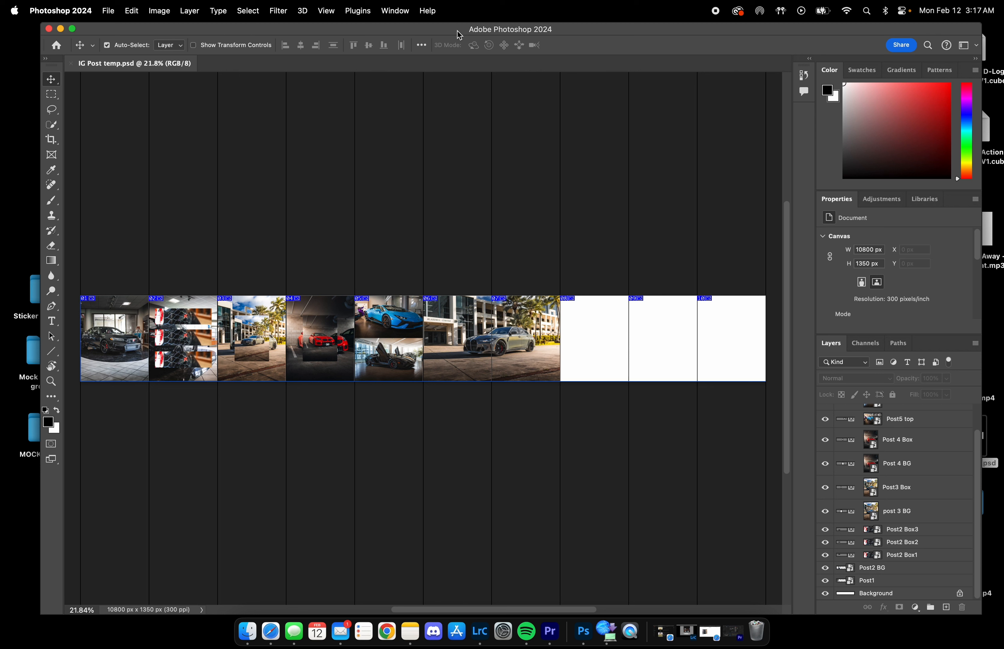
mouse_move(412, 374)
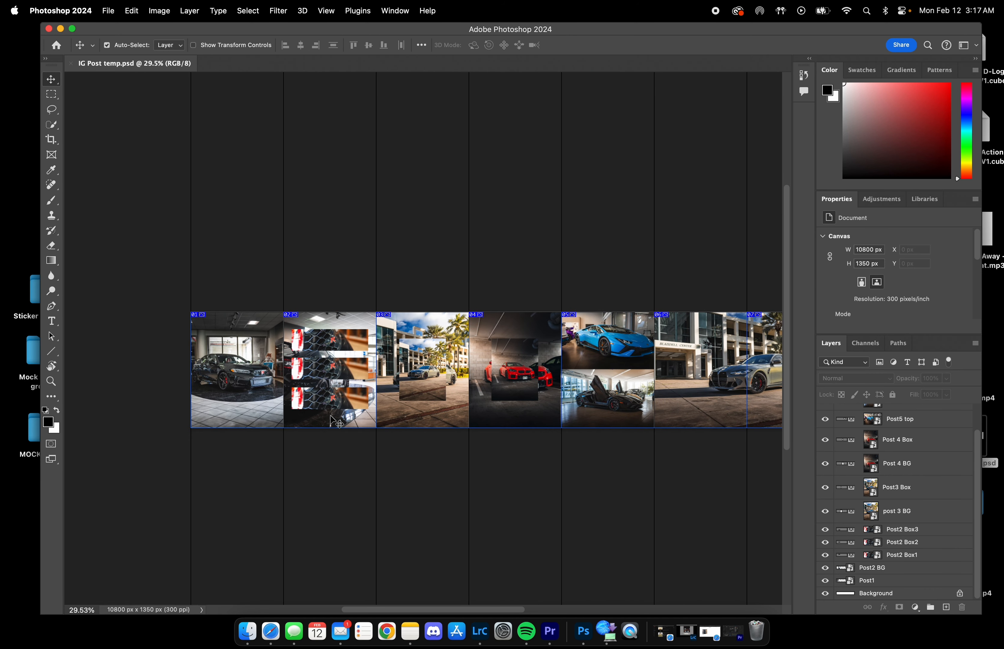
mouse_move(343, 420)
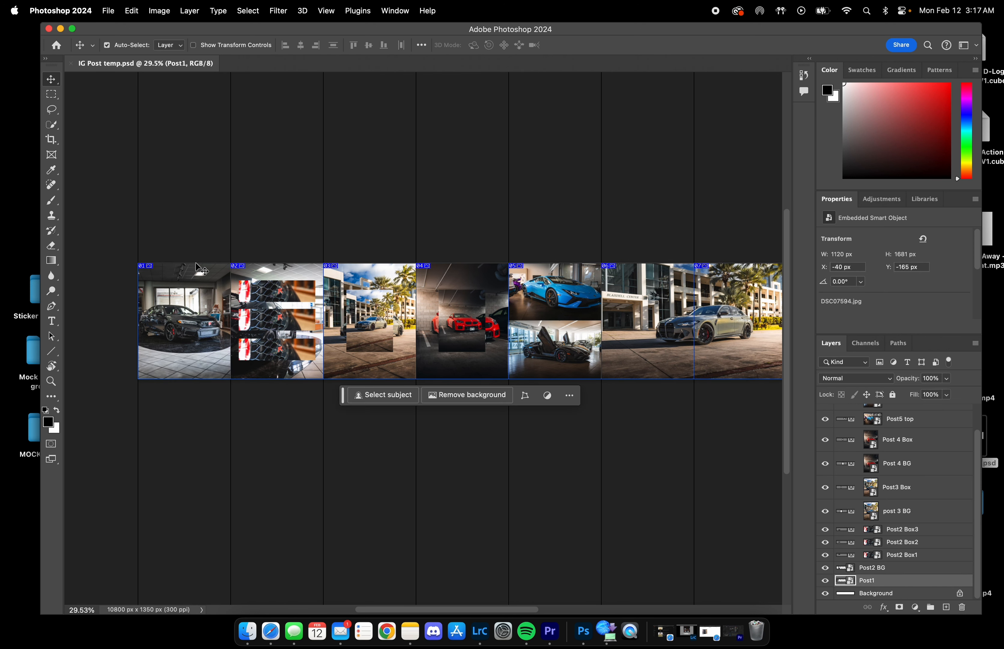
Step: Browse the edited Civic photos and place DSC07619-Enhanced-NR.jpg, scaled to fit, in the first post
click(825, 423)
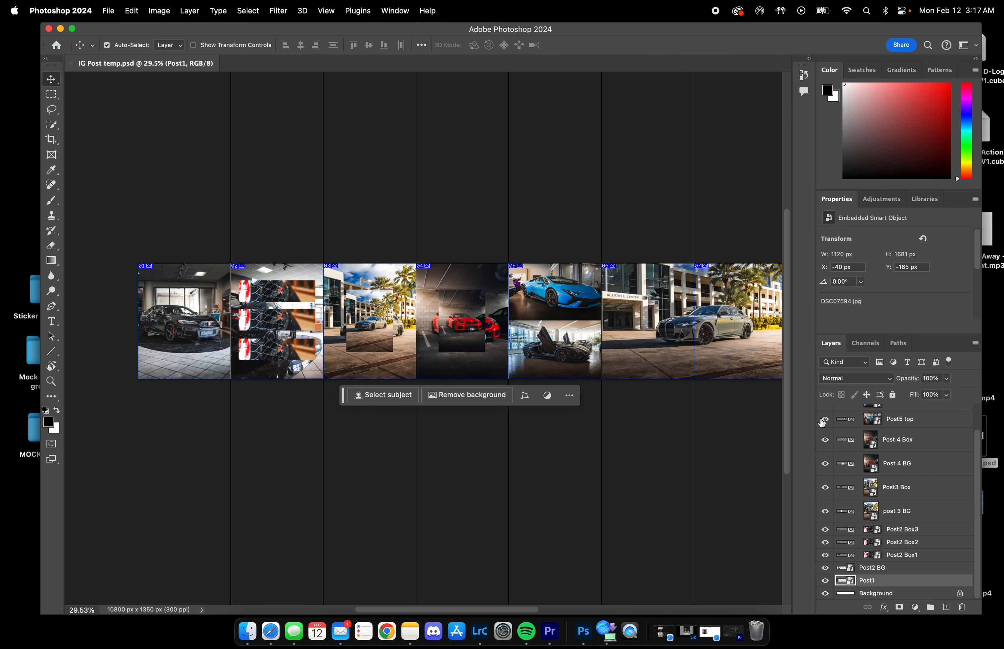
scroll(up, 3)
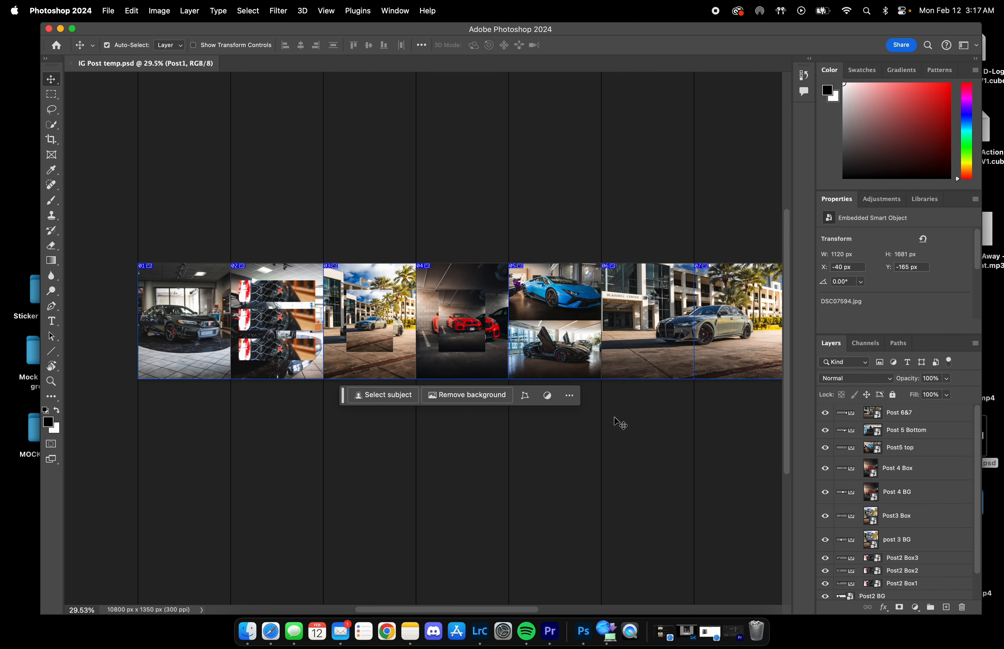
scroll(down, 3)
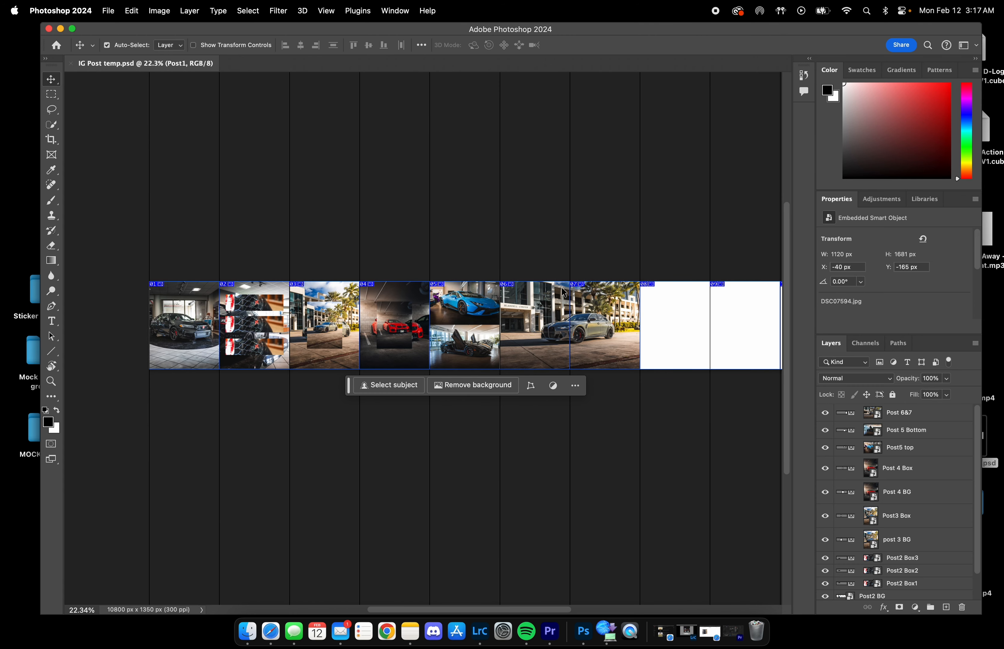
mouse_move(429, 269)
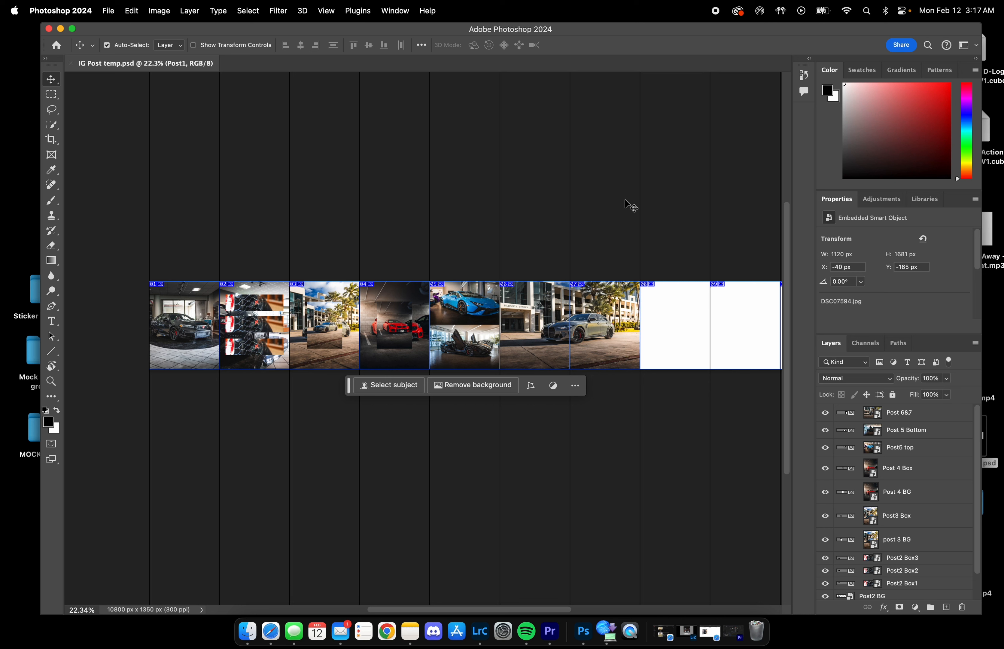
mouse_move(429, 321)
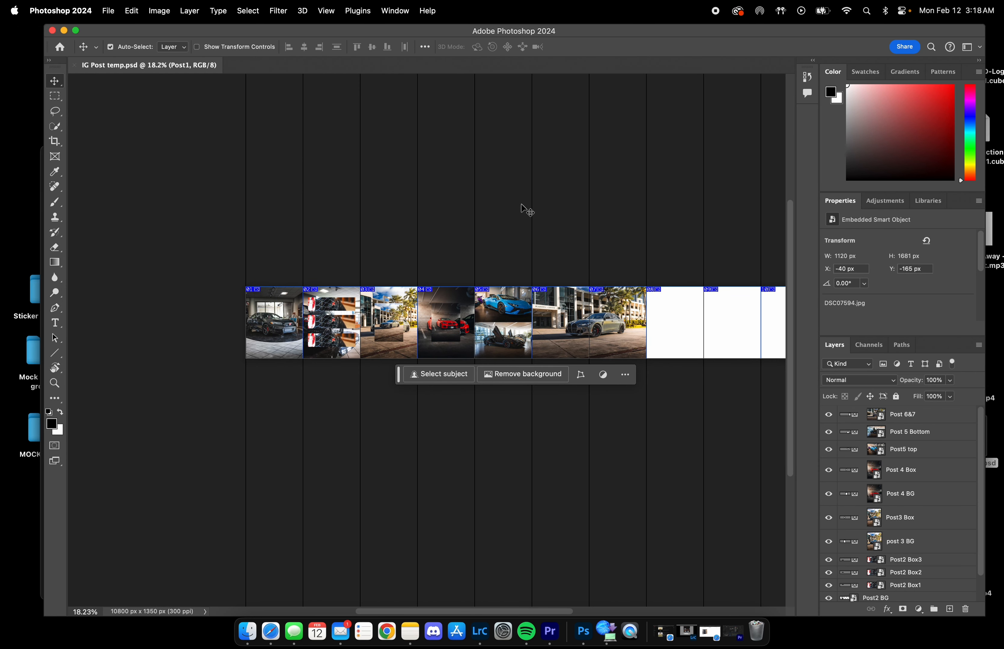
mouse_move(302, 181)
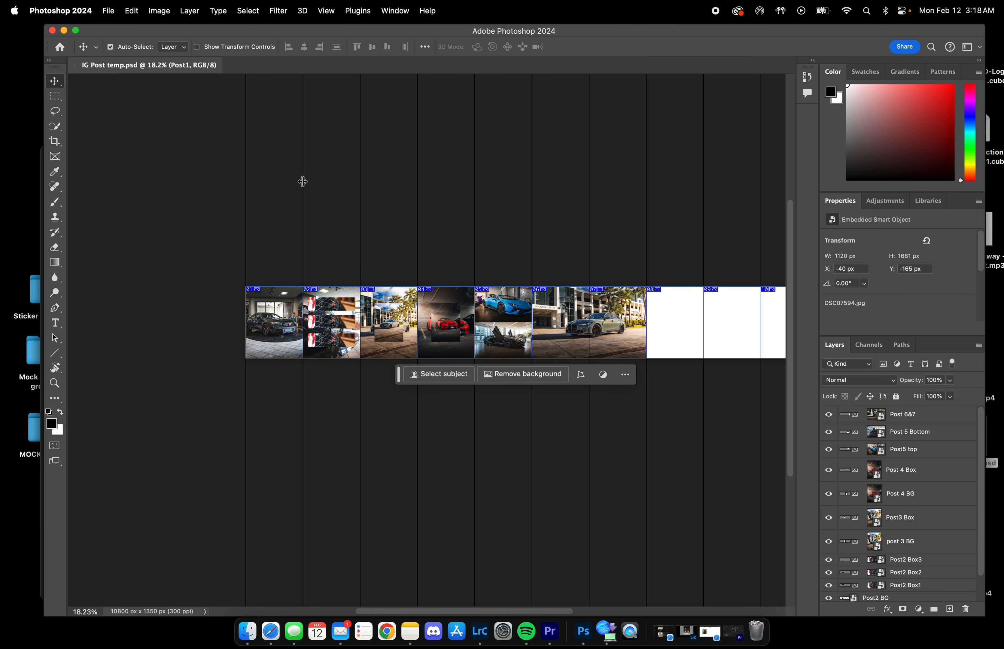
mouse_move(276, 330)
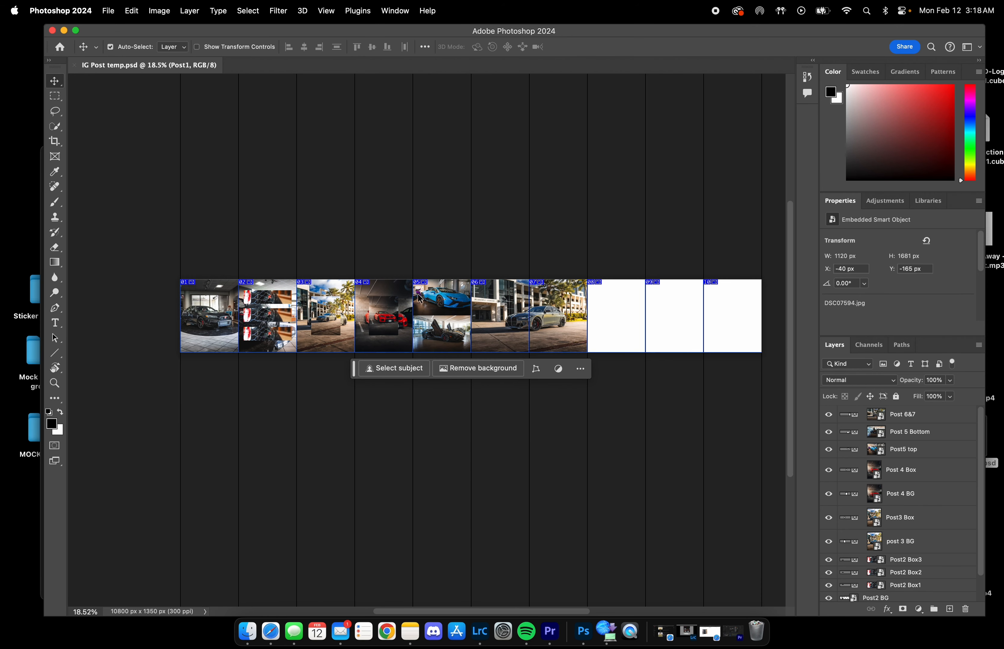
mouse_move(697, 329)
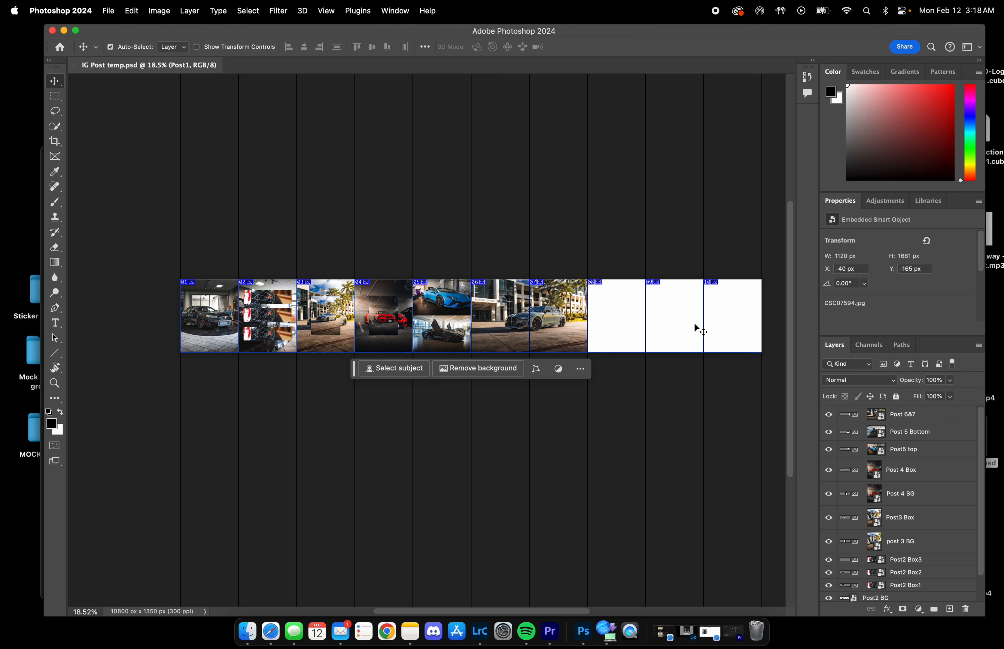
mouse_move(690, 329)
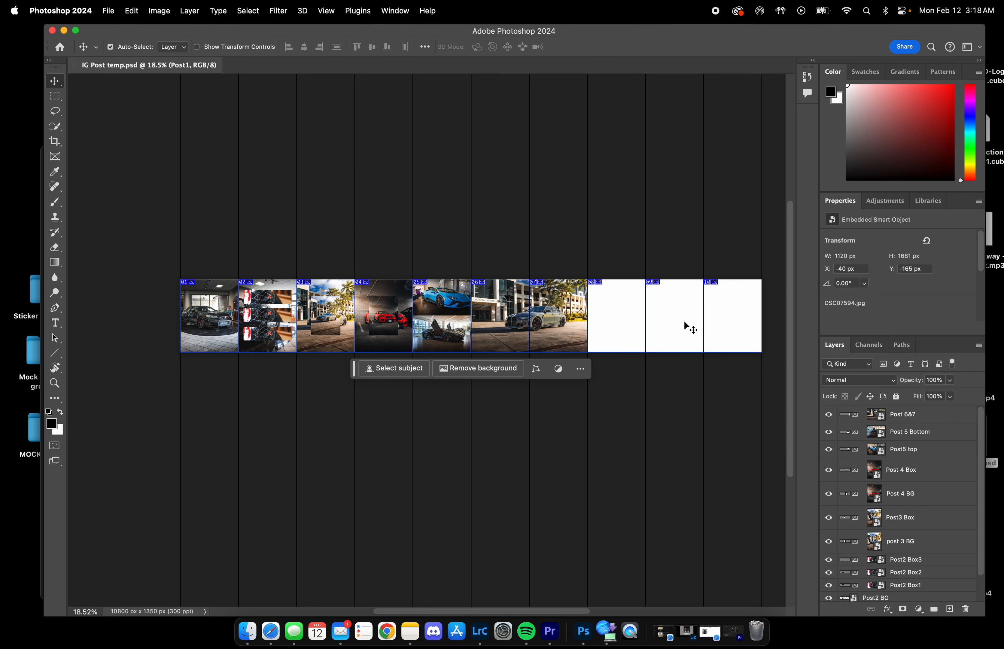
mouse_move(274, 343)
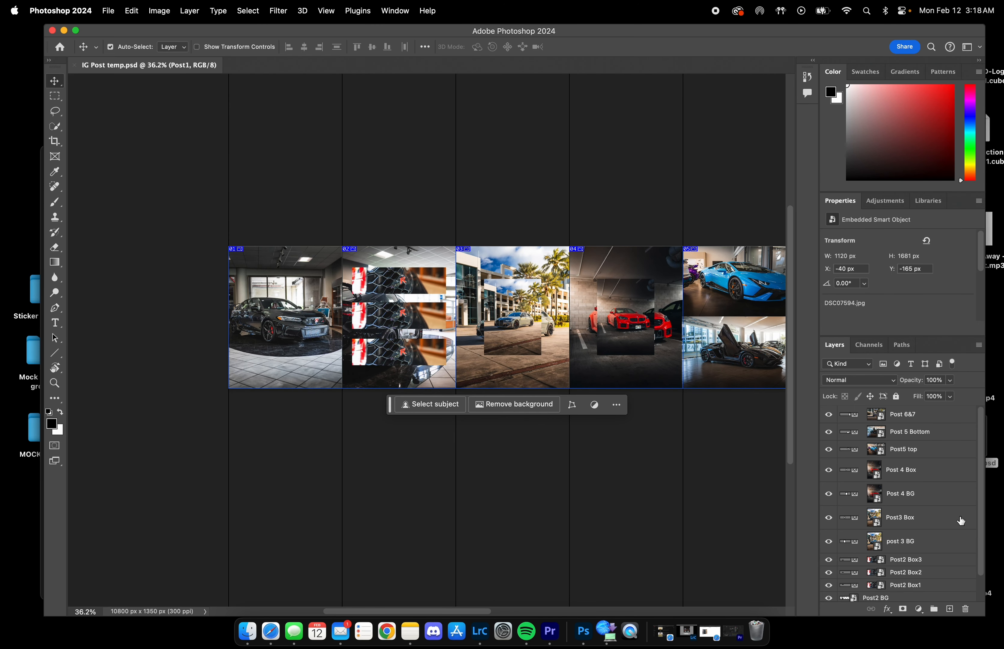
scroll(down, 3)
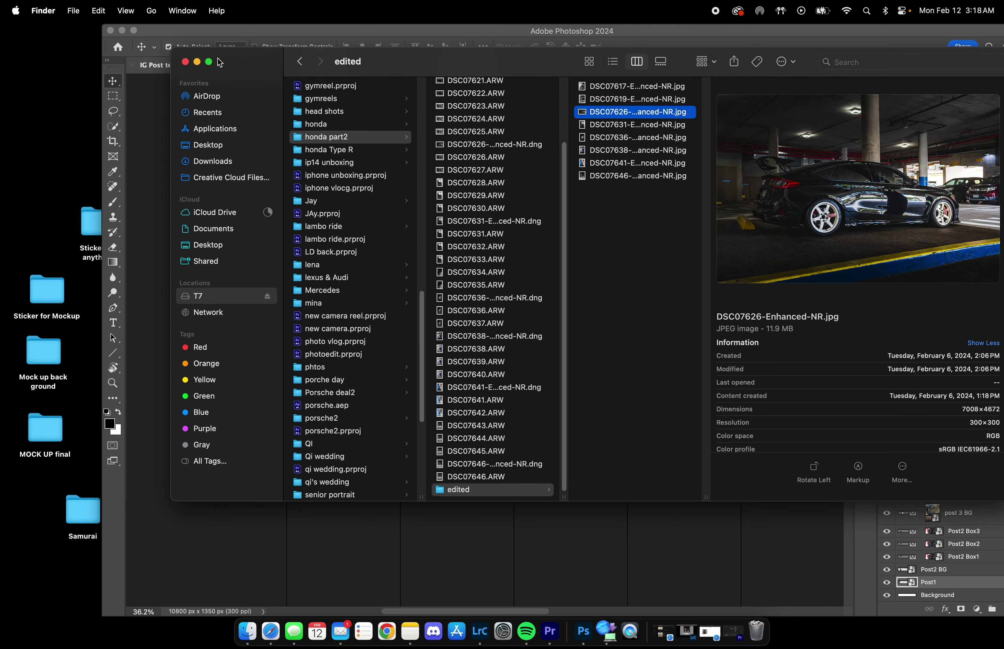
click(635, 124)
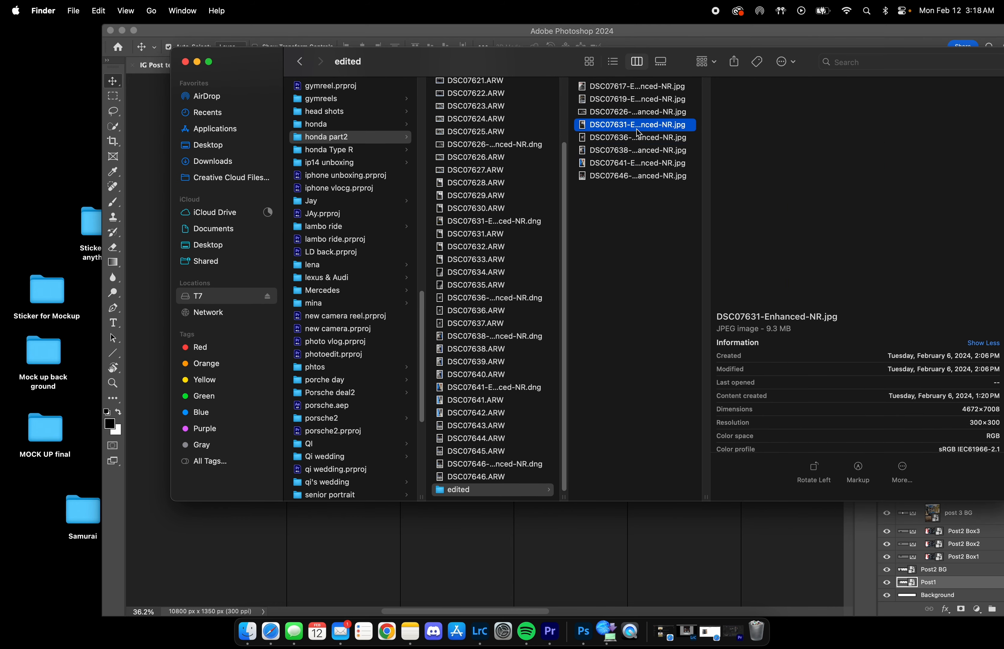
click(635, 85)
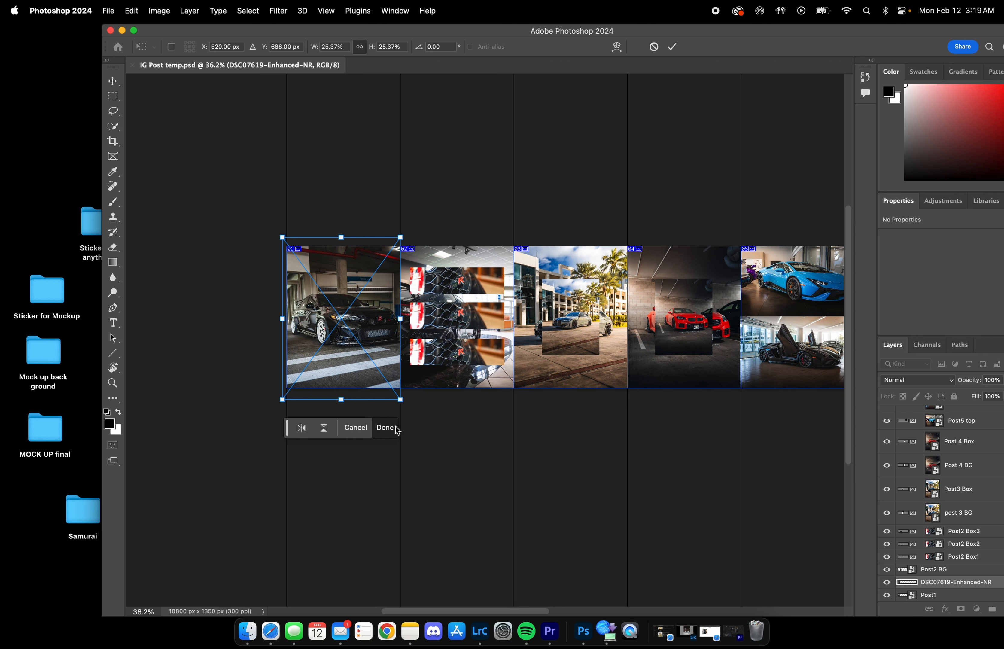
click(384, 427)
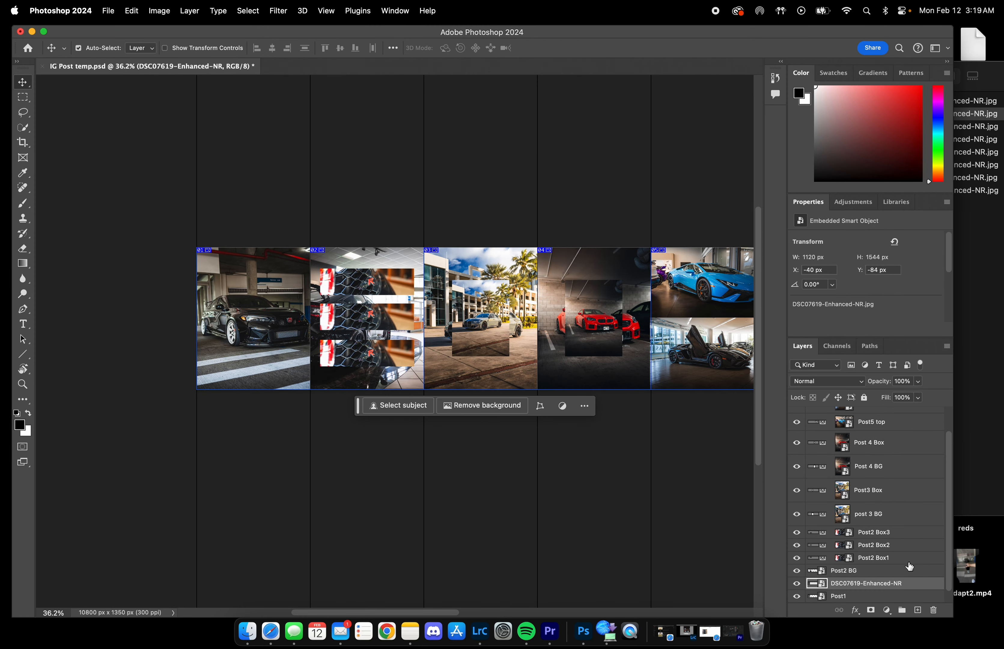
Step: Place a Civic photo on the Post2 BG layer, resize it to fit, and show the Post2 boxes
click(844, 570)
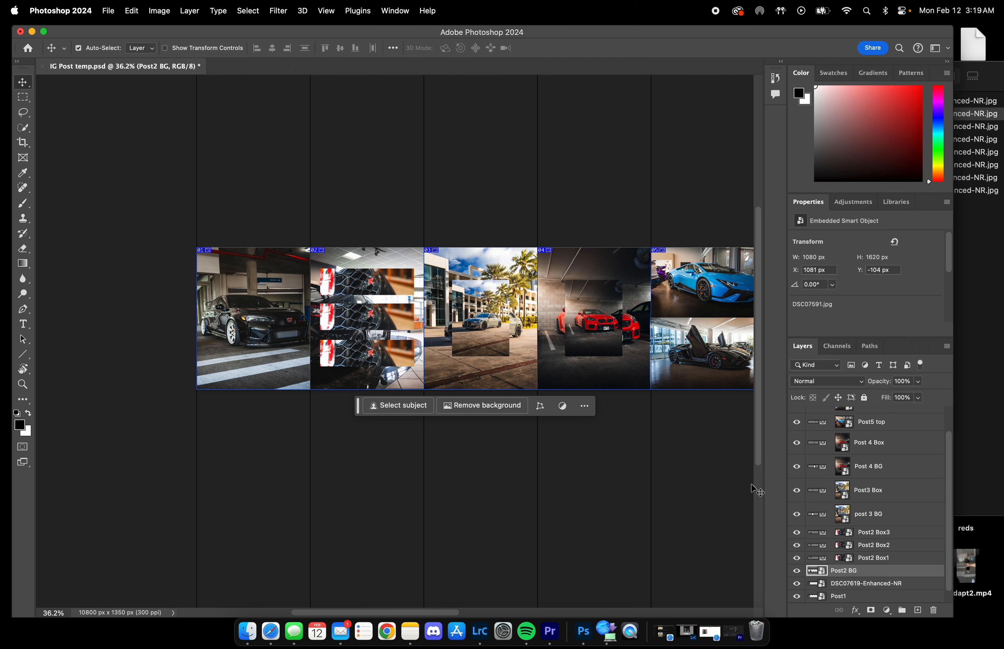
mouse_move(377, 261)
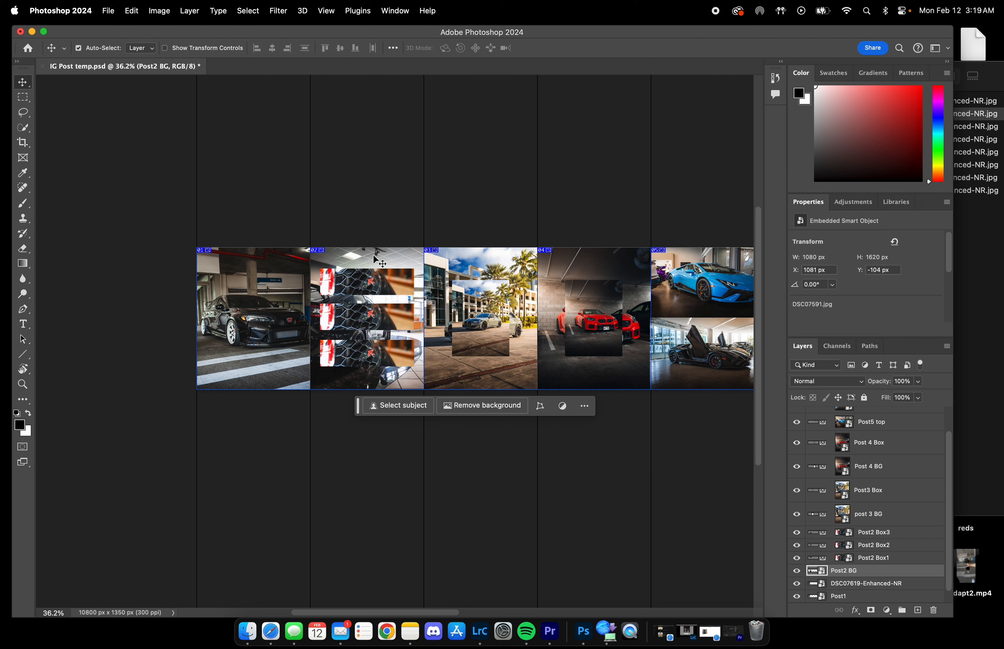
mouse_move(525, 136)
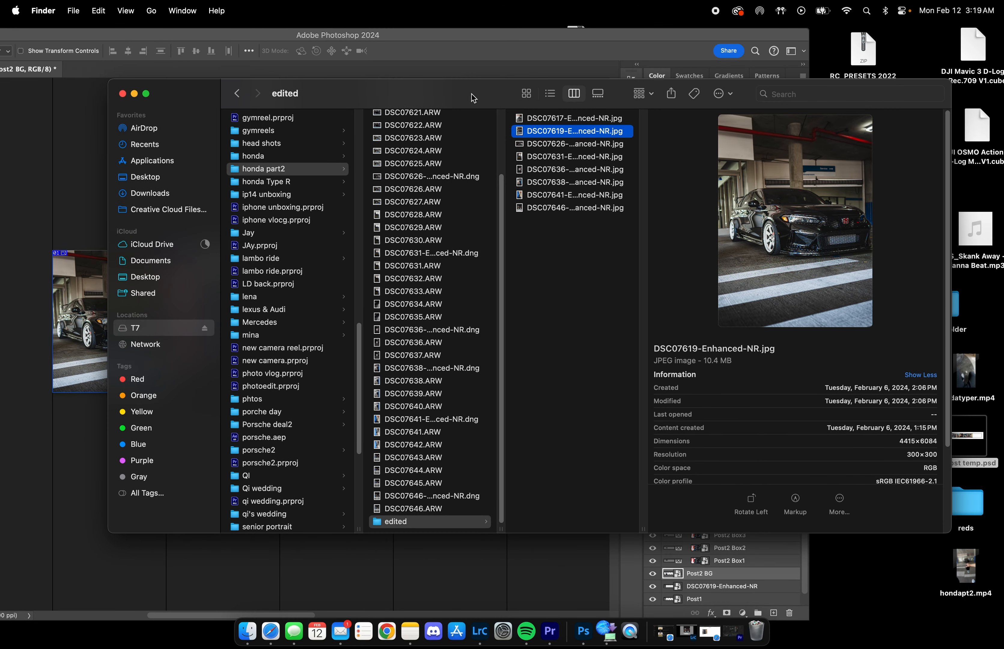
click(572, 117)
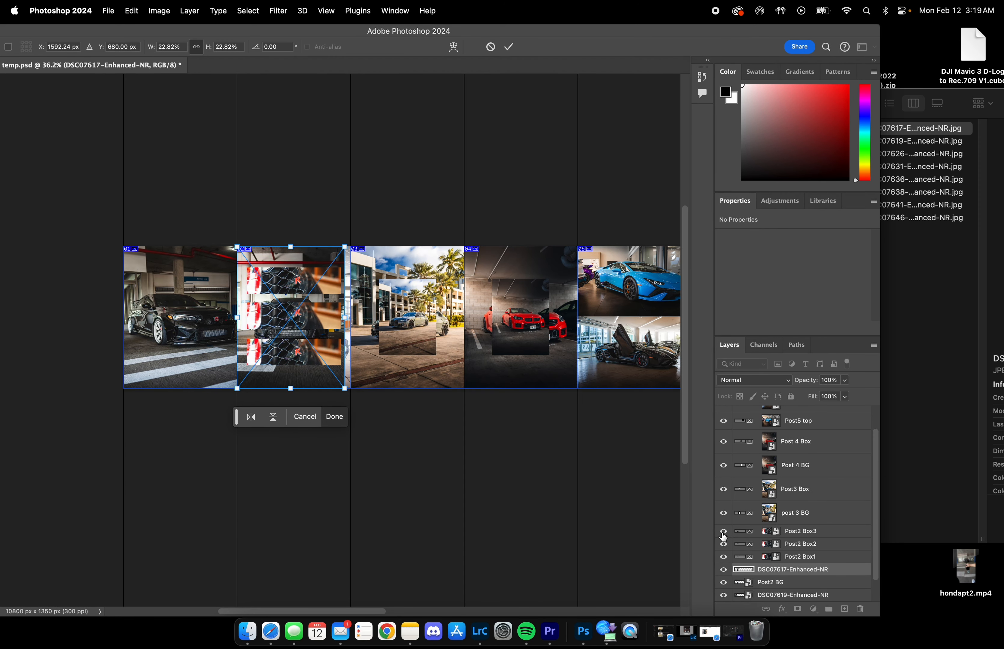
click(333, 416)
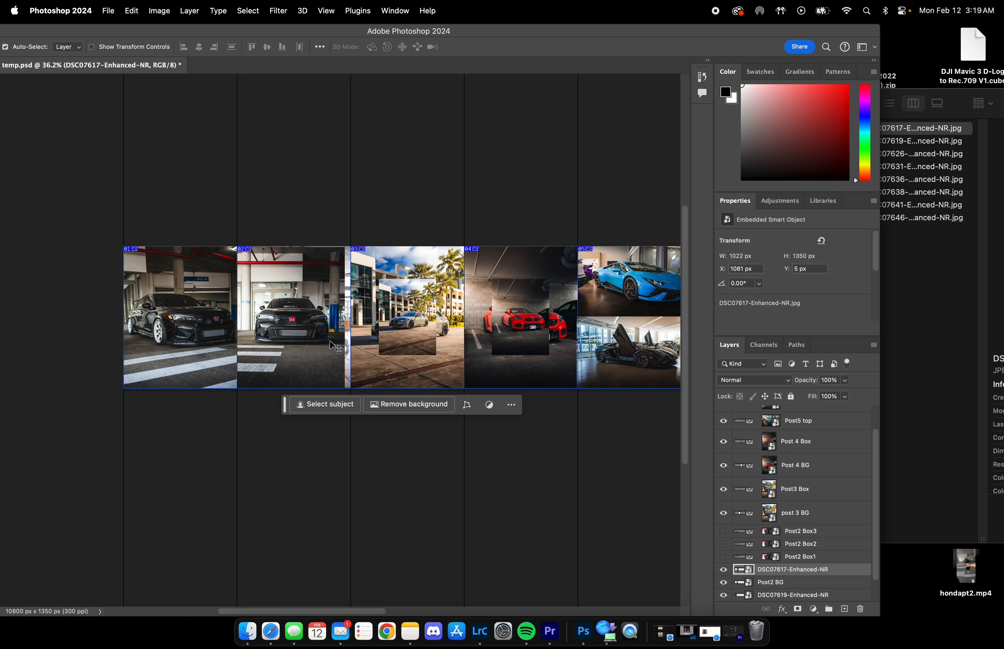
double_click(291, 318)
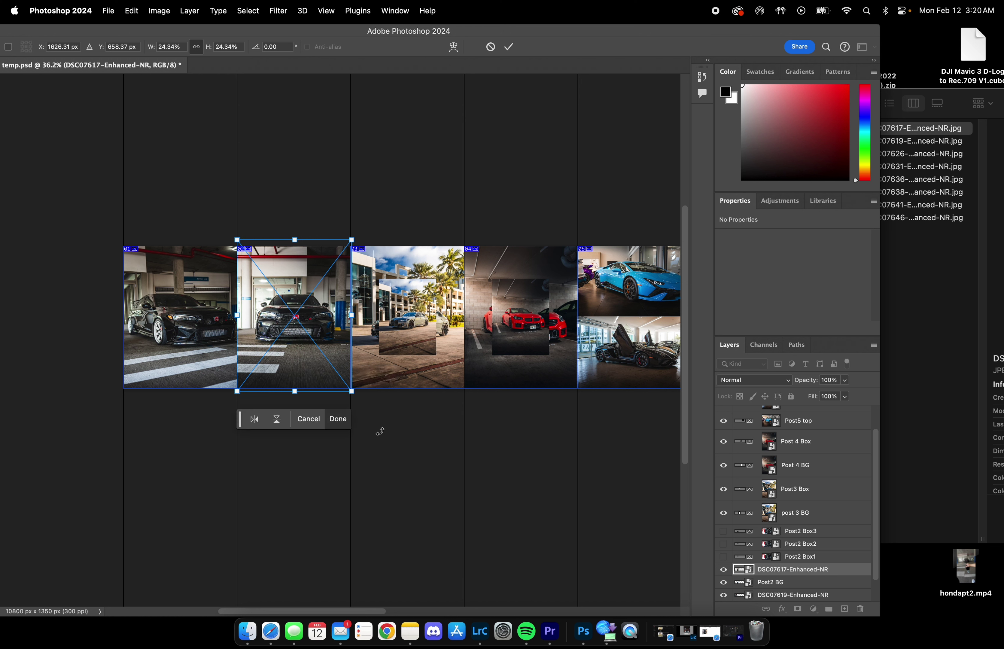
click(338, 418)
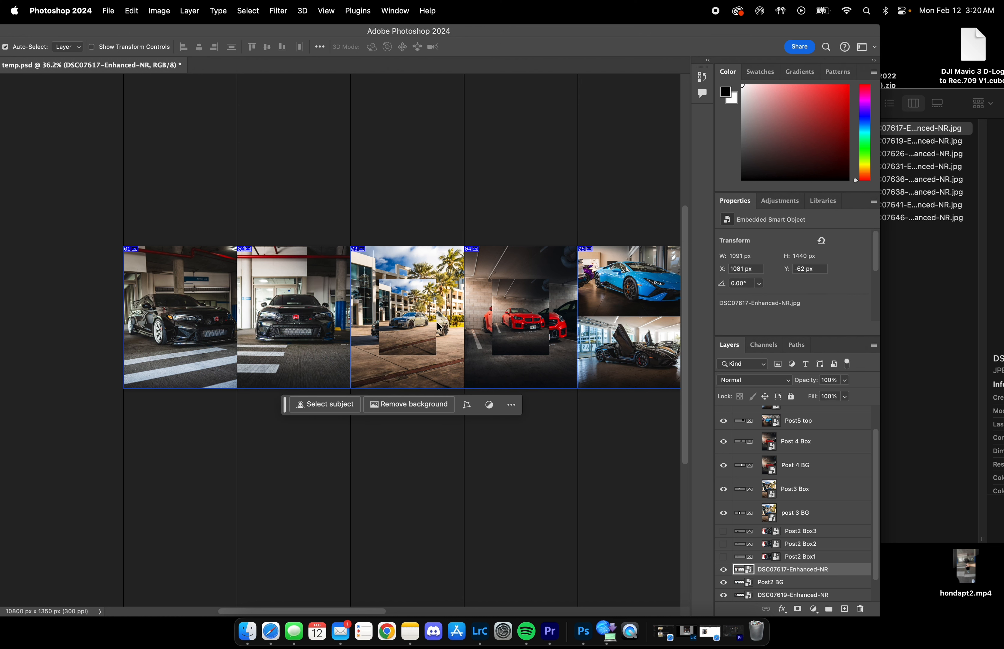
mouse_move(320, 316)
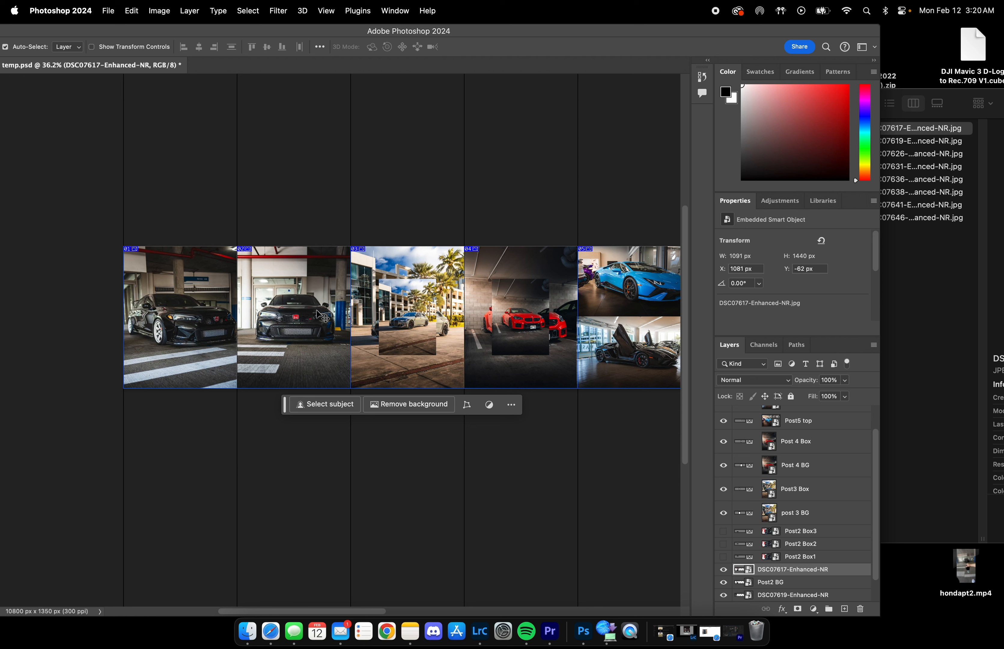
mouse_move(700, 525)
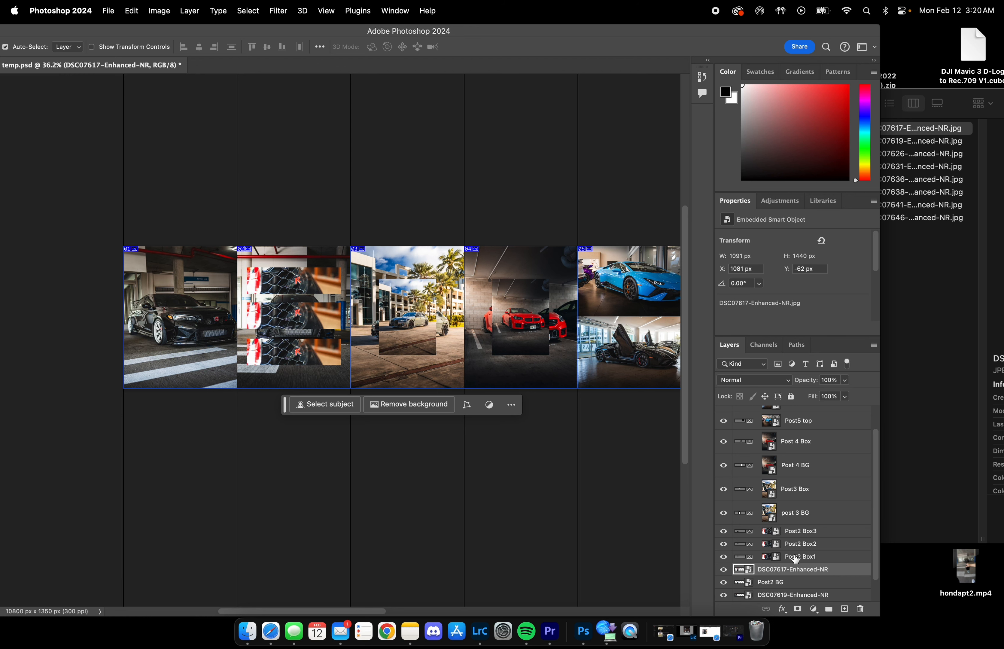
click(798, 556)
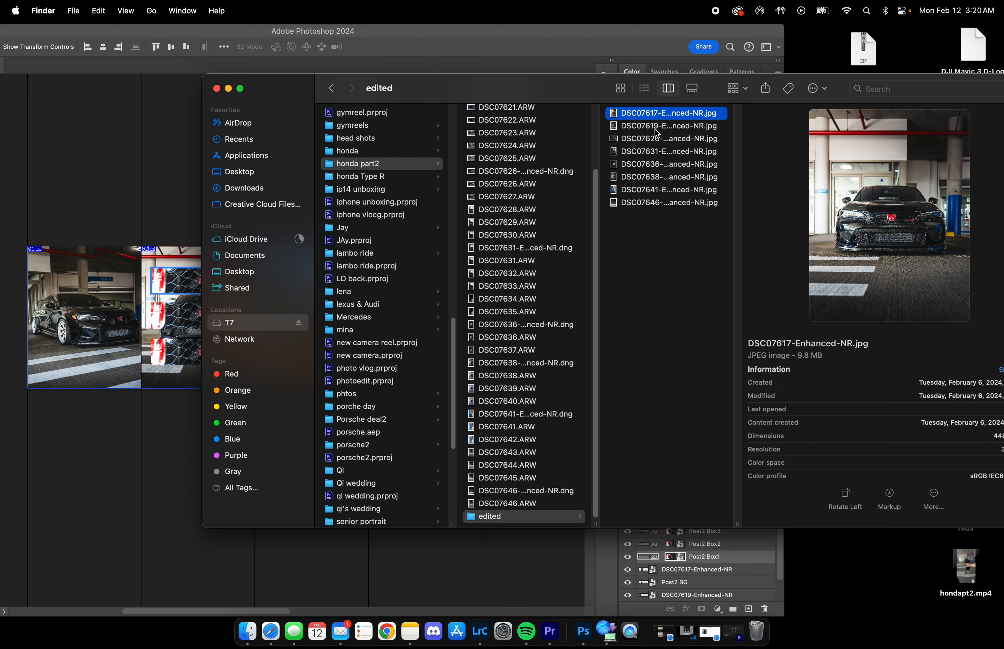
Step: Fill the Post2 boxes with DSC07636 wheel and DSC07626 side-view Civic photos, repositioned to fit
click(665, 151)
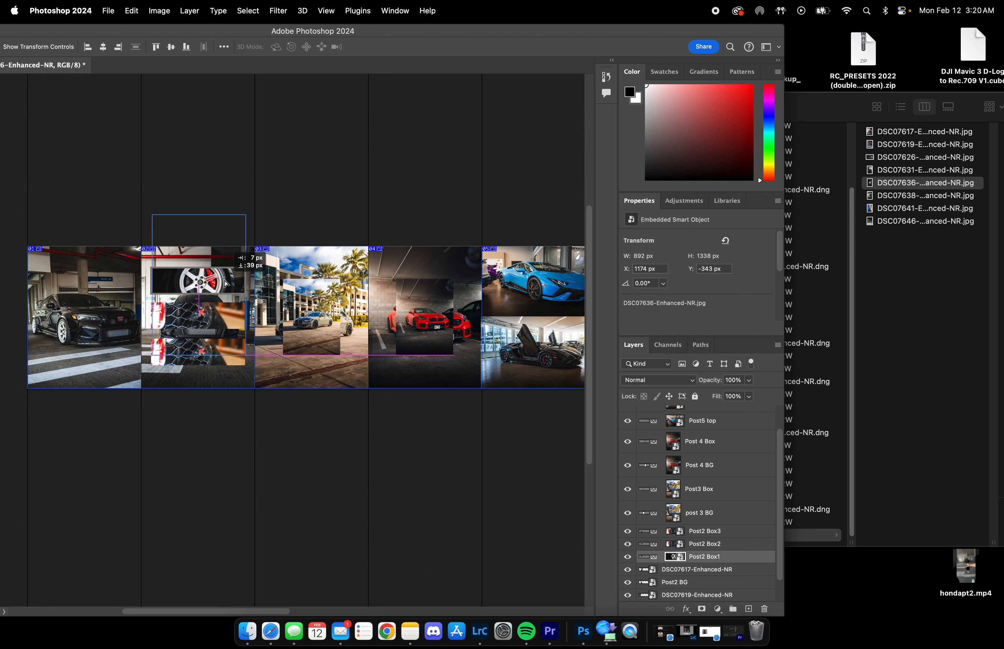
drag(198, 269, 204, 293)
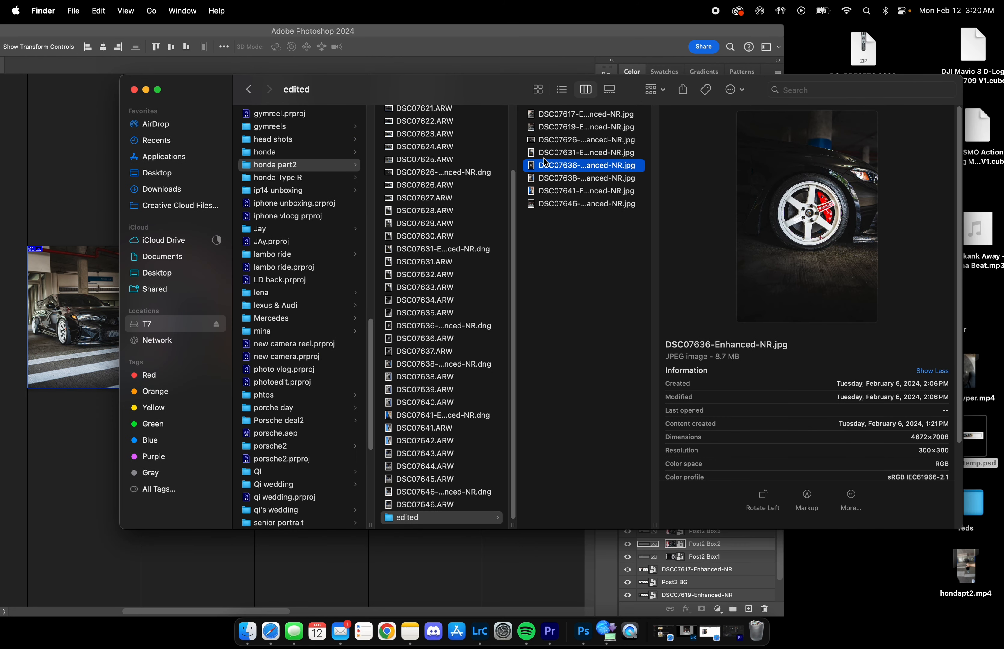
click(584, 178)
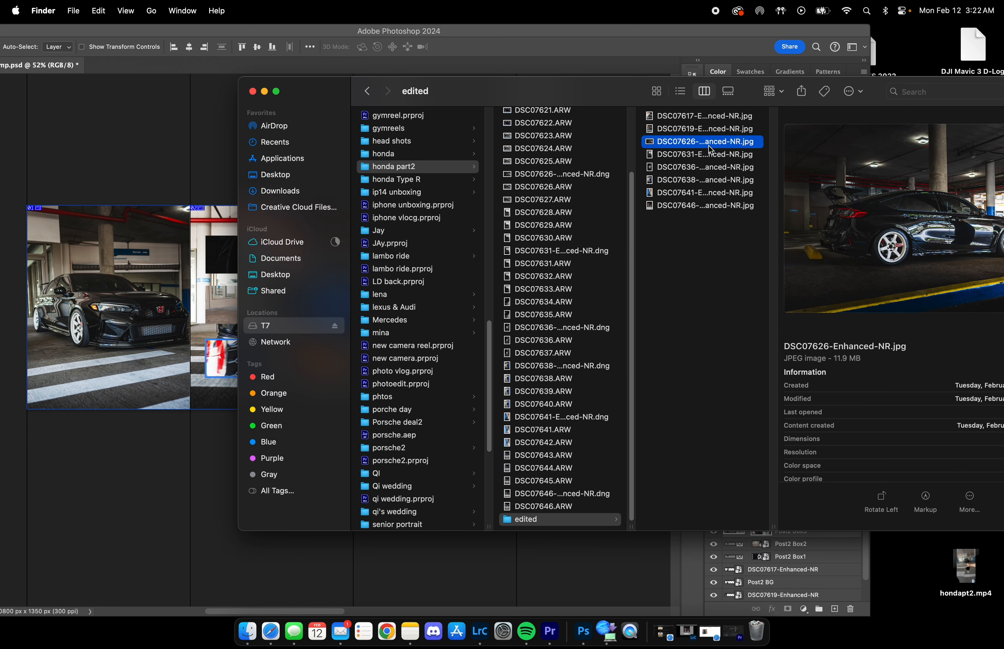
click(701, 116)
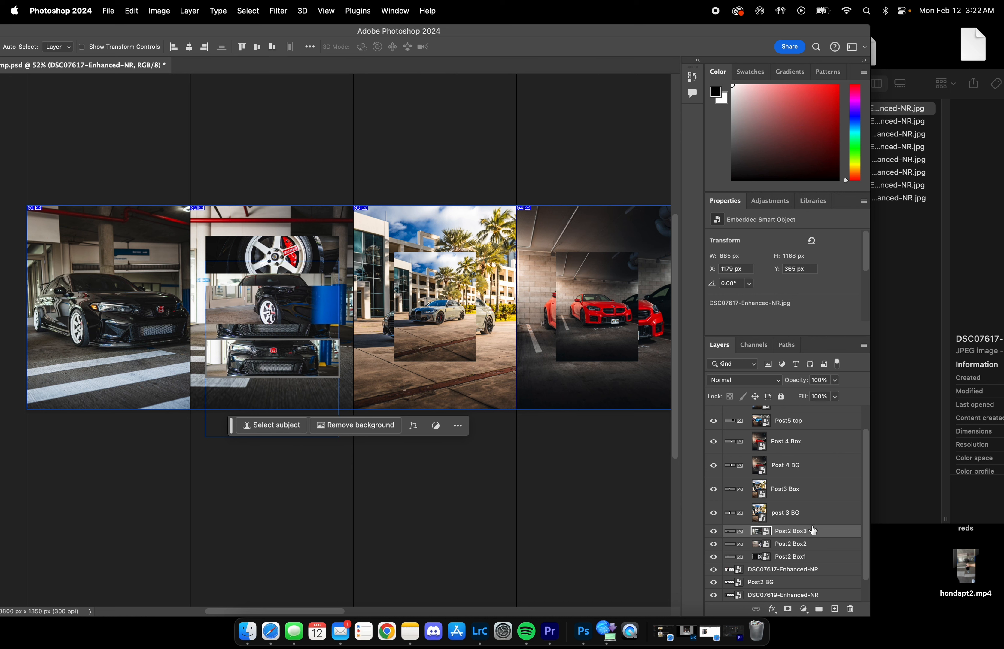
click(786, 512)
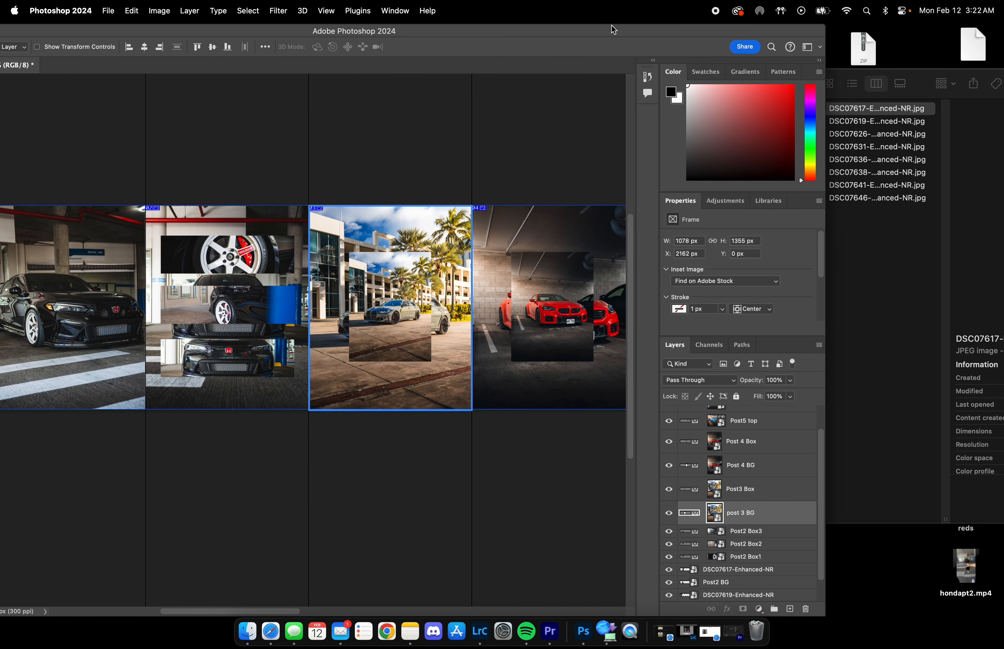
Step: Fill the post 3 BG and Post3 Box frames with the DSC07646 night Civic shot
click(246, 632)
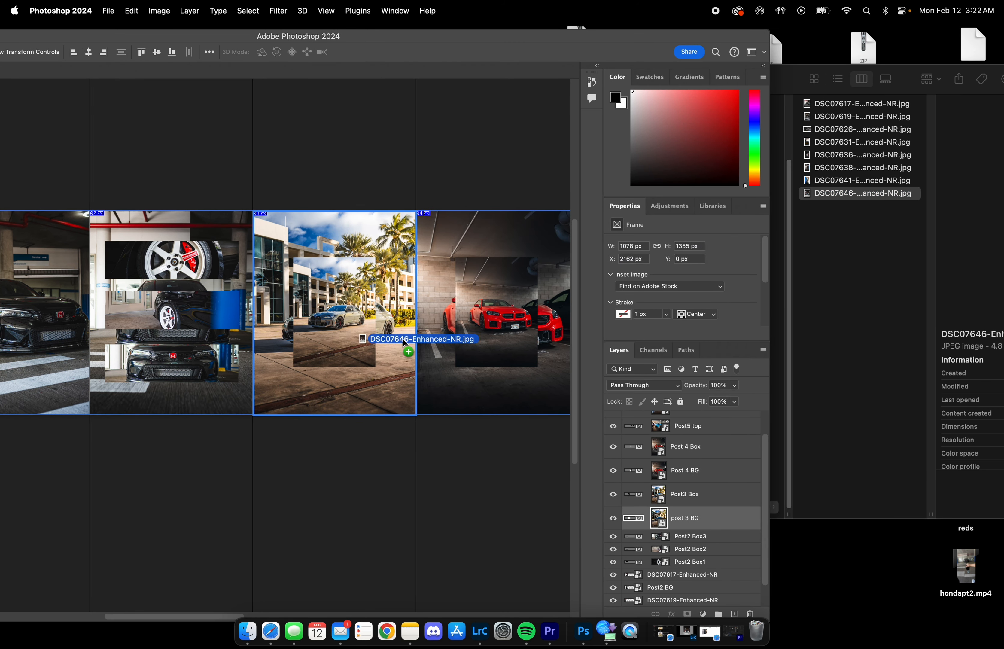
click(334, 311)
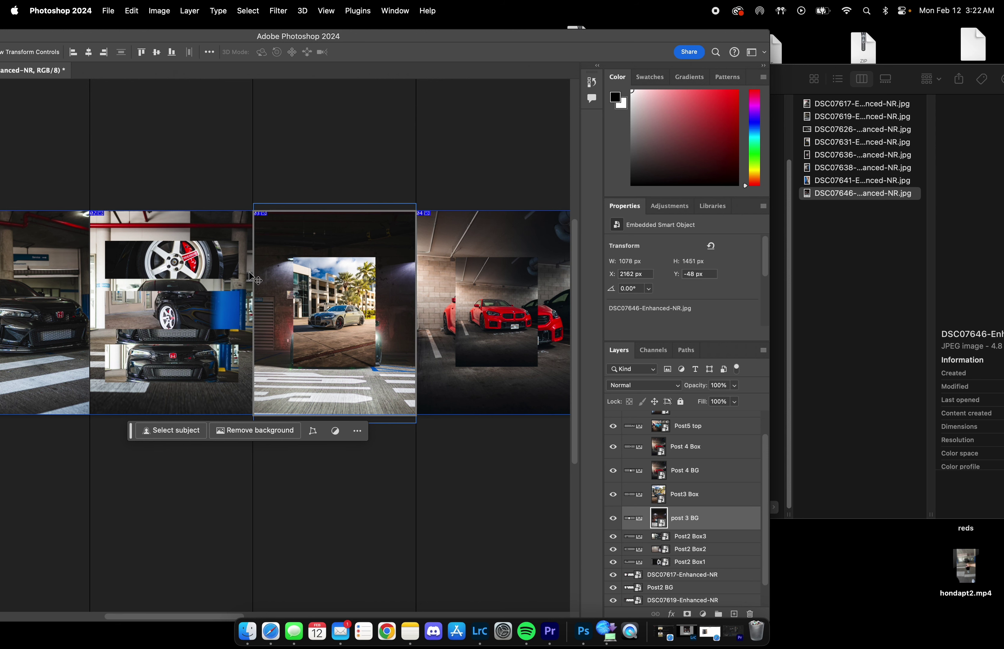
mouse_move(426, 94)
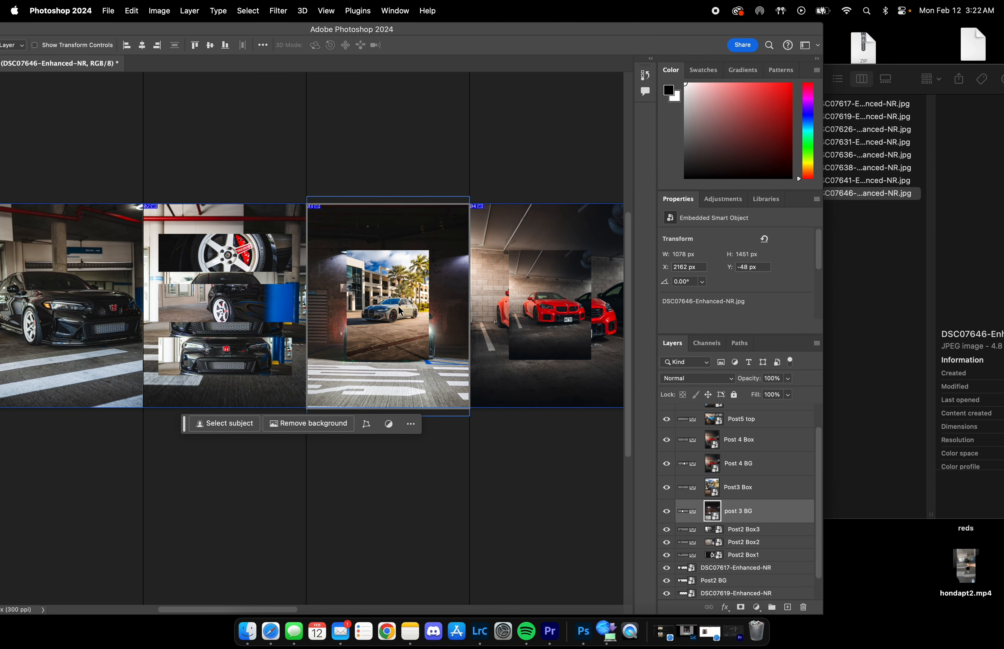
click(738, 486)
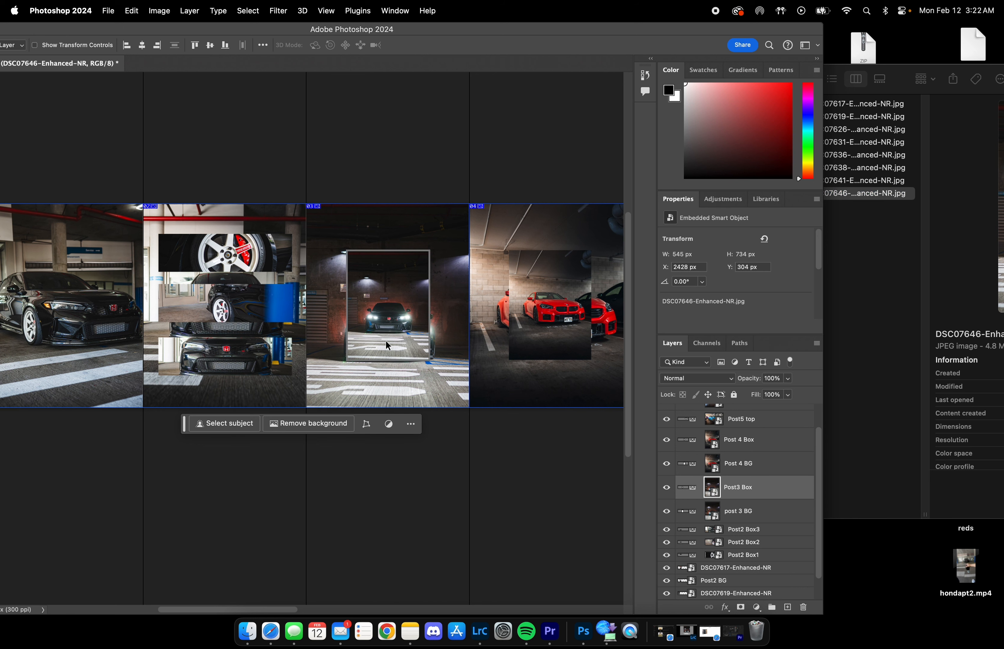
click(737, 463)
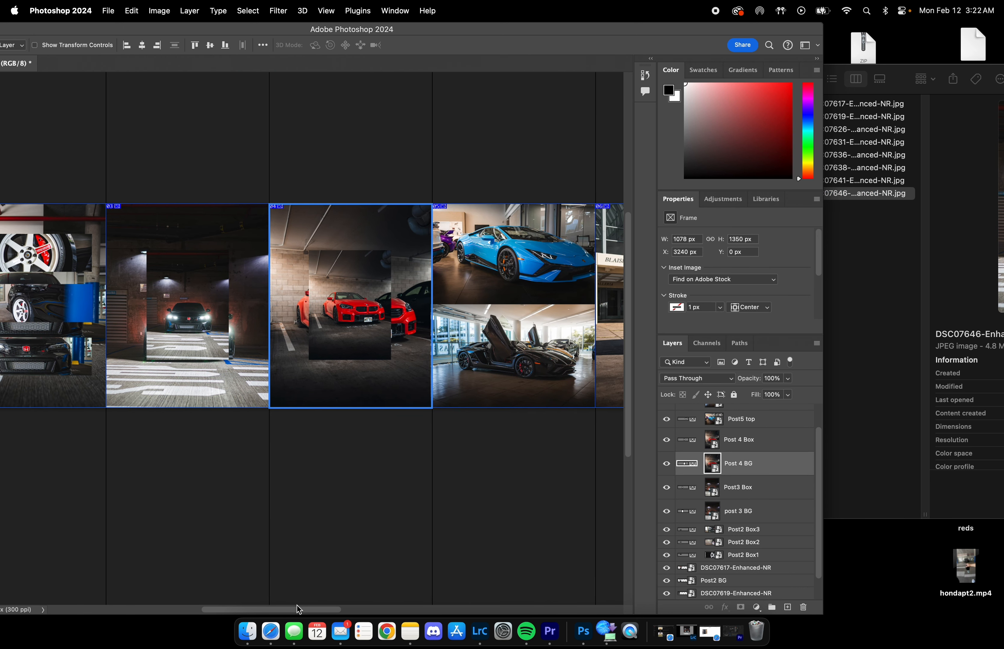
mouse_move(880, 71)
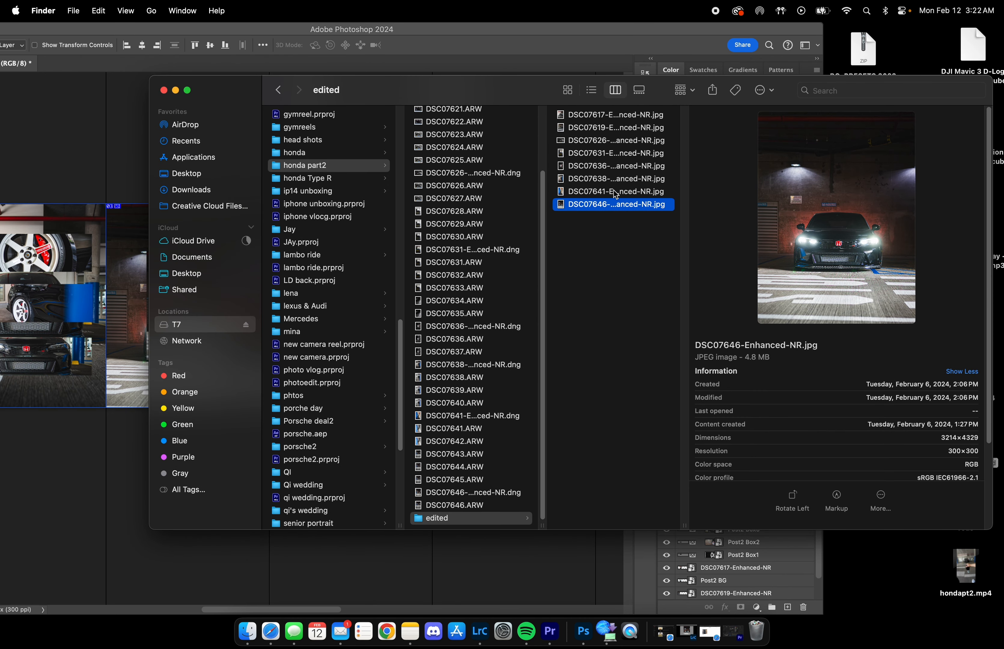
Step: Fill the Post 4 BG and Post 4 Box frames with the DSC07631 garage Civic photo
click(613, 178)
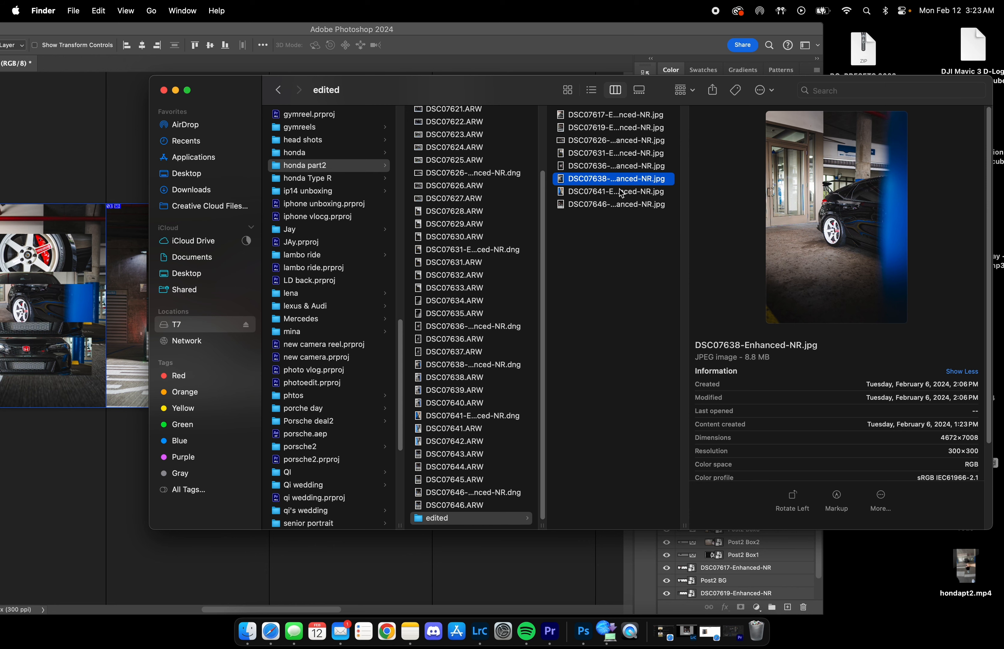
click(613, 165)
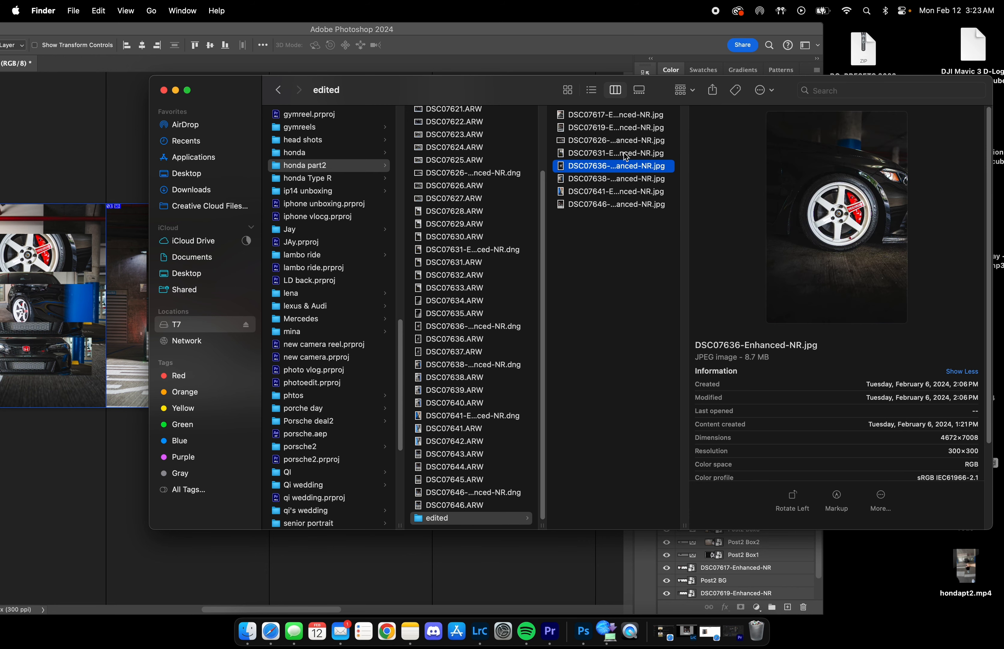
click(613, 153)
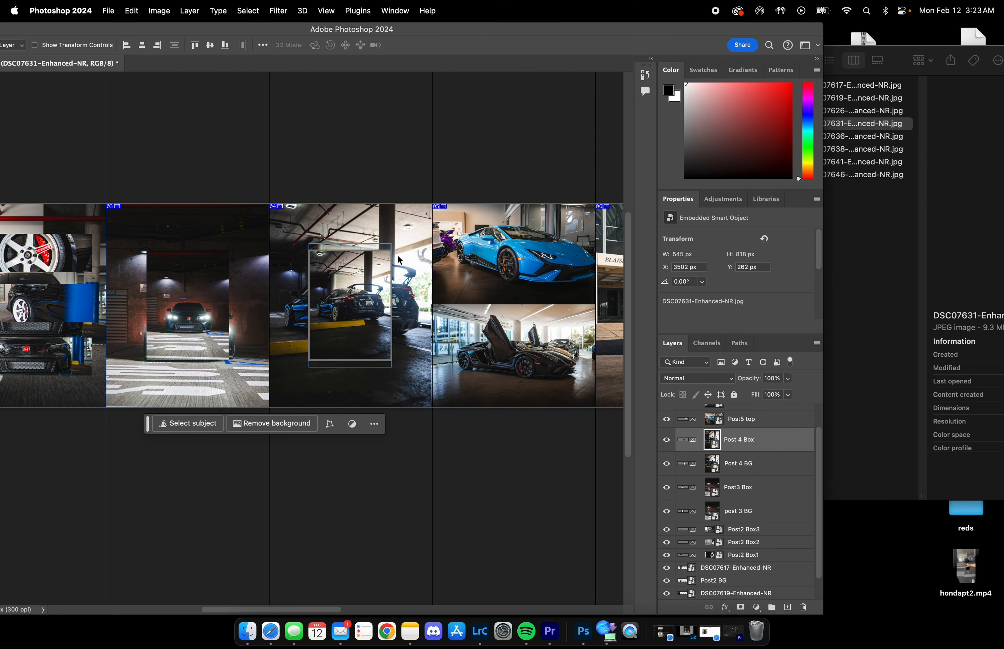
mouse_move(554, 46)
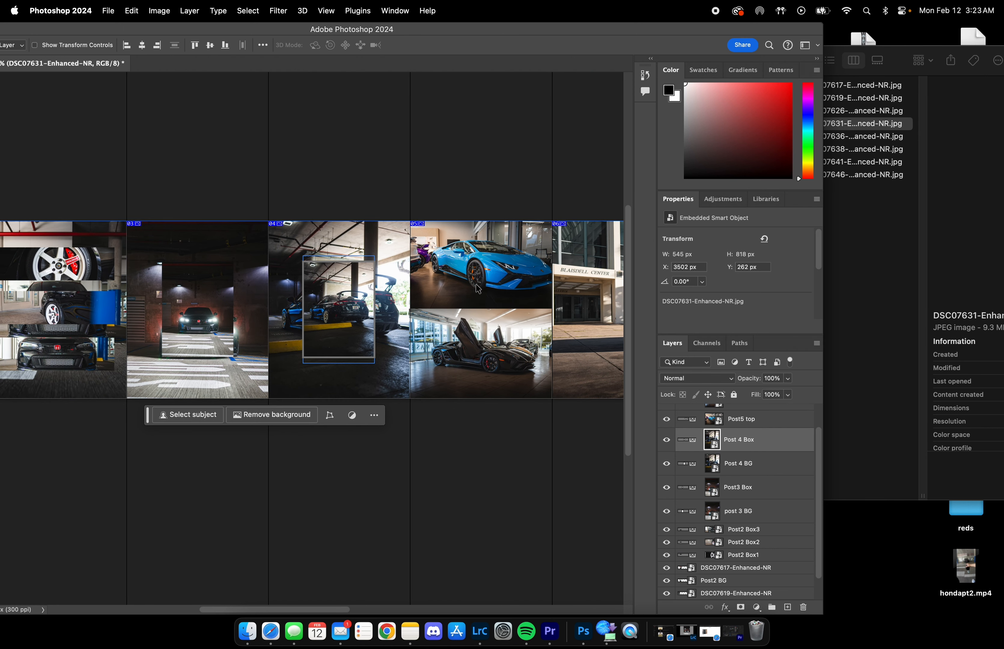
scroll(right, 3)
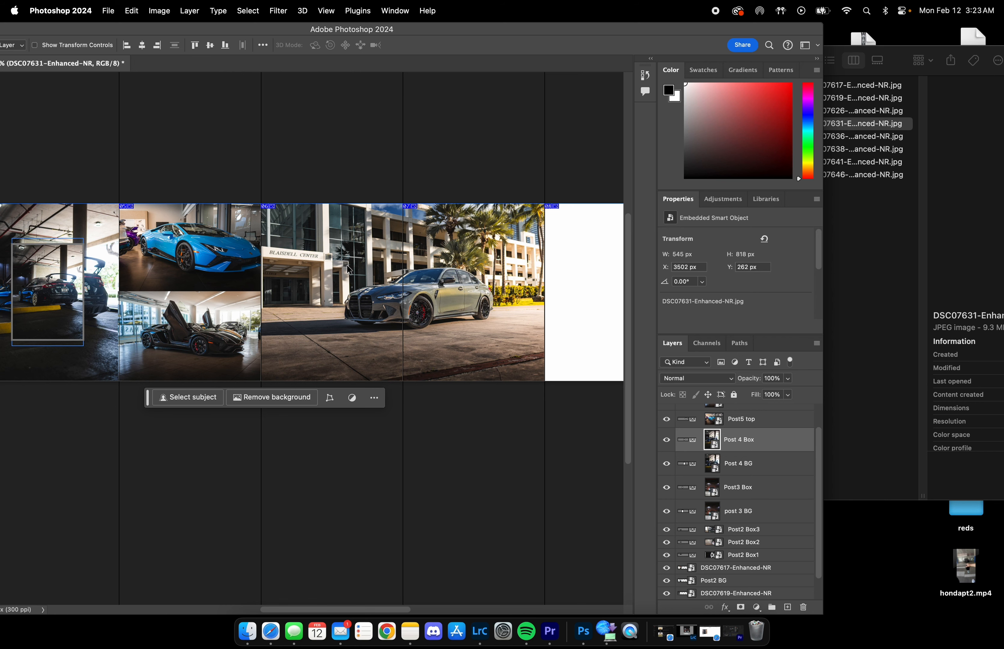
Step: Fill the Post 6&7 wide frame with the DSC07626 side-view Civic photo
click(246, 632)
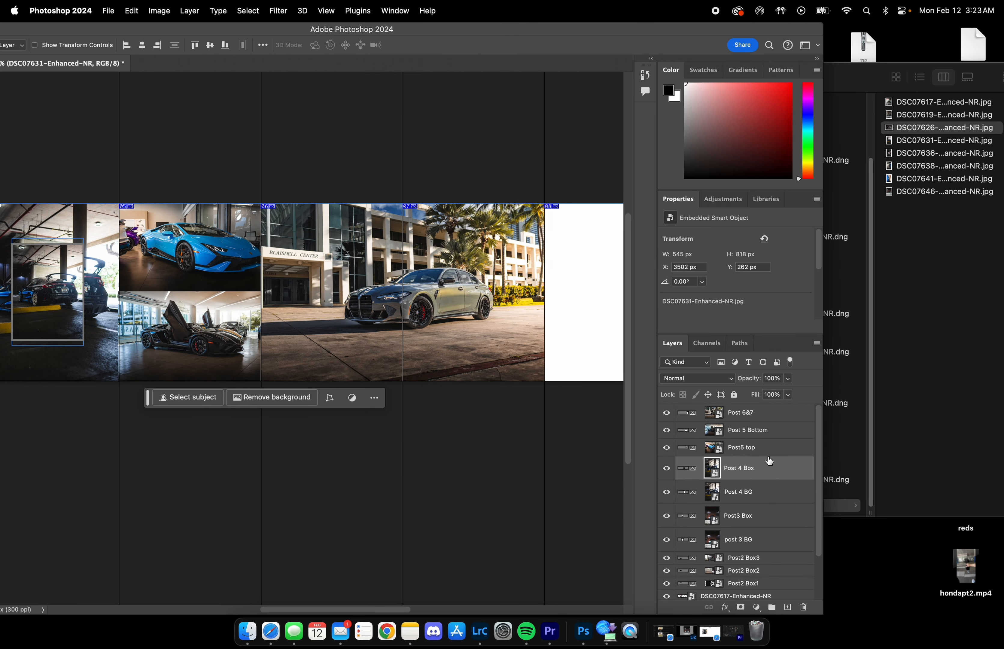
click(741, 413)
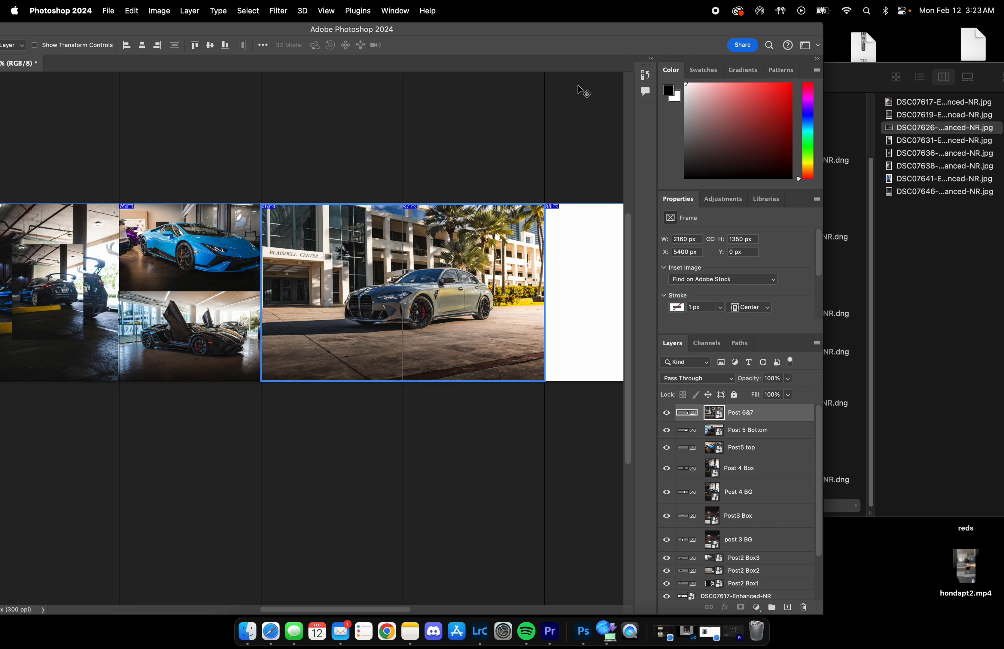
mouse_move(761, 453)
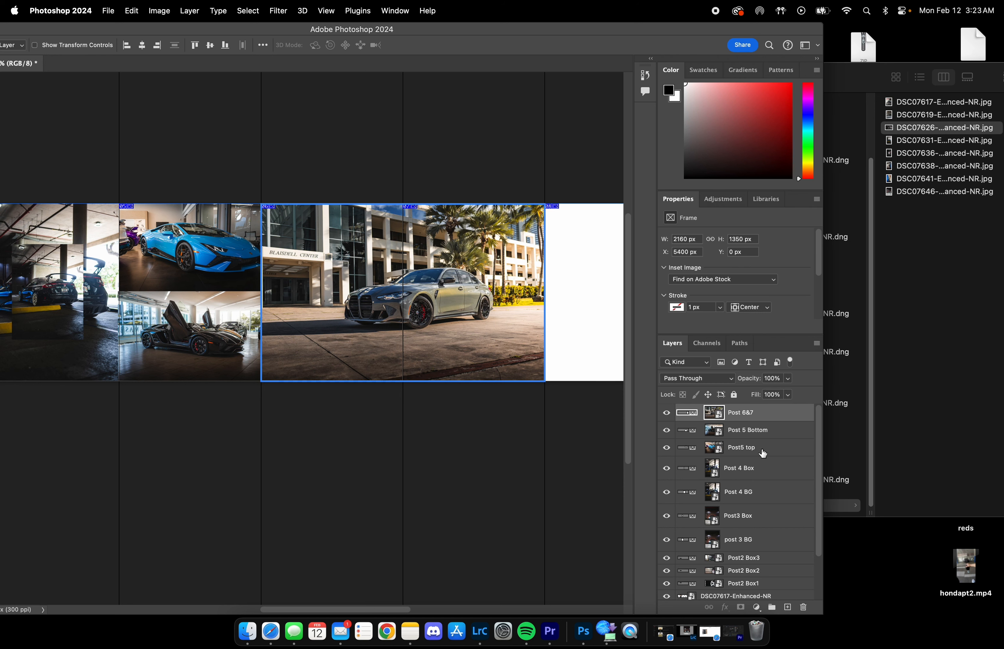
click(246, 630)
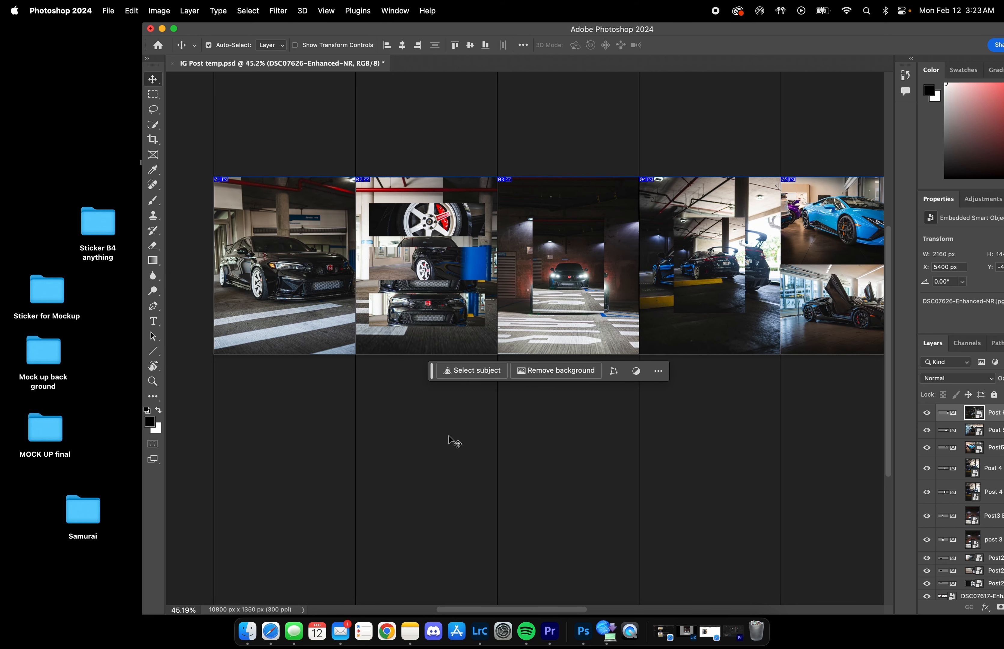
mouse_move(497, 423)
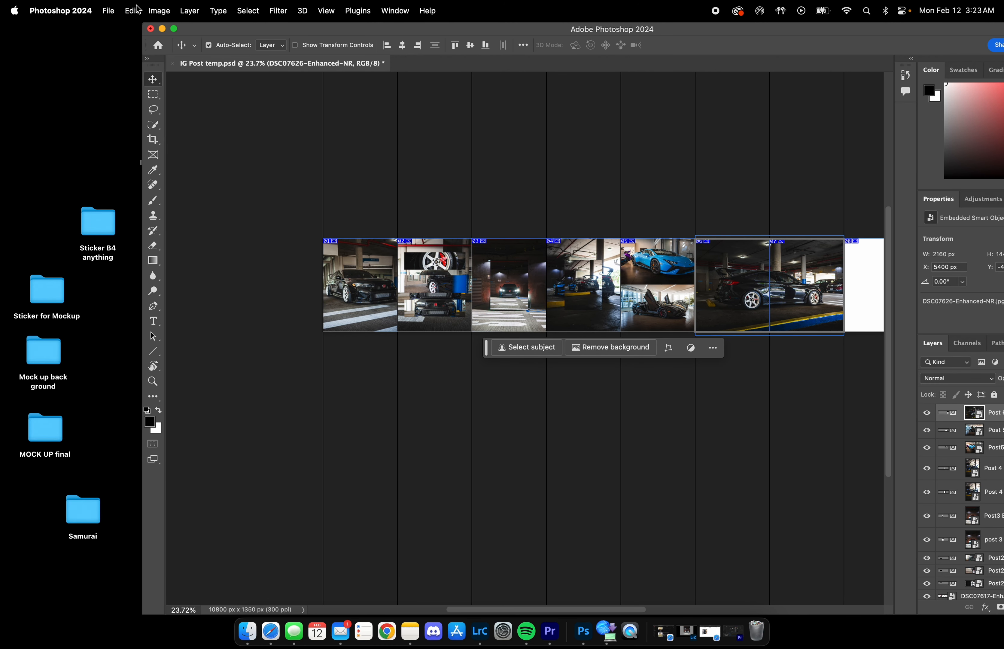
click(108, 11)
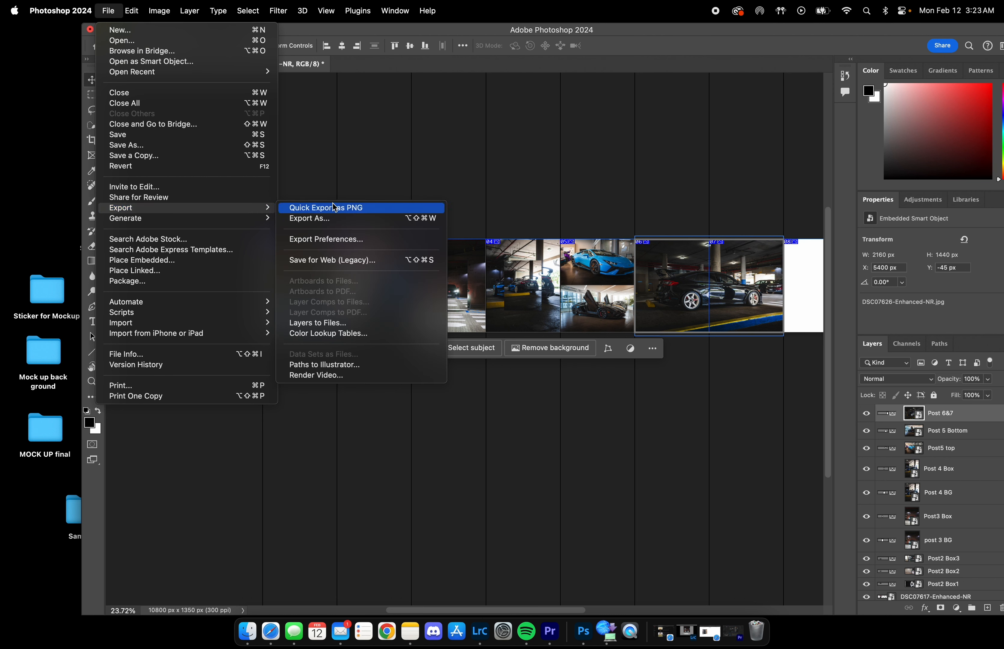
mouse_move(347, 260)
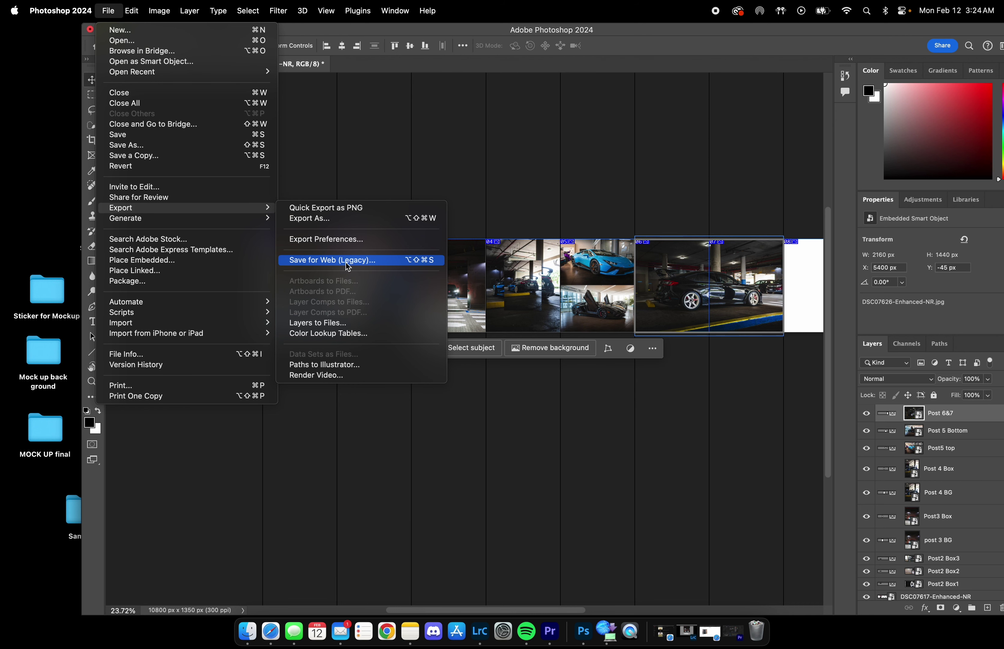
mouse_move(679, 29)
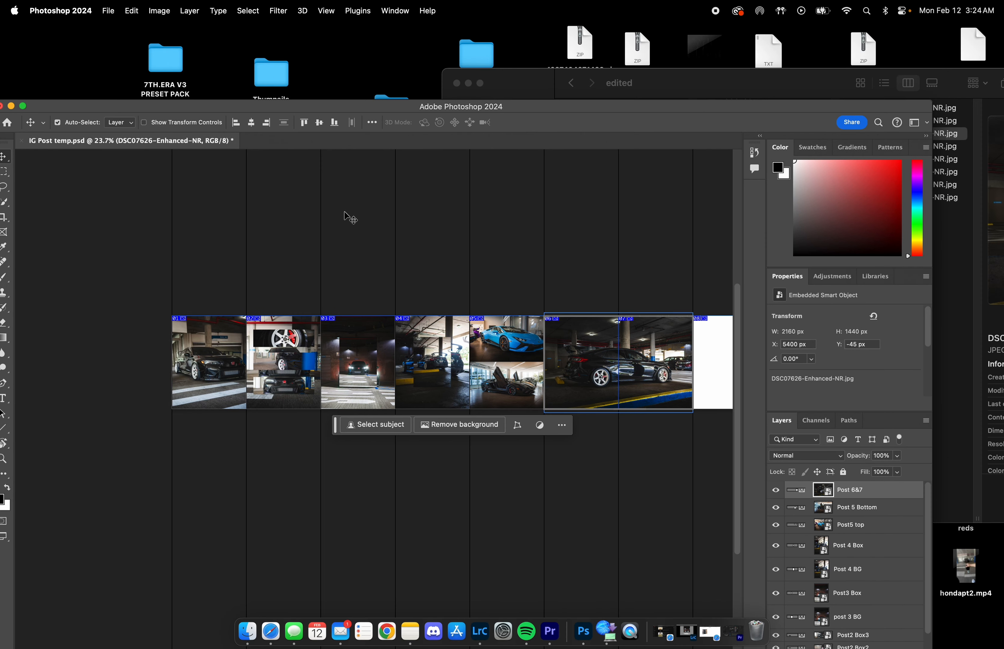
Step: Move all old IG-Post-temp JPEGs in Posst tem > images to the Trash
click(247, 632)
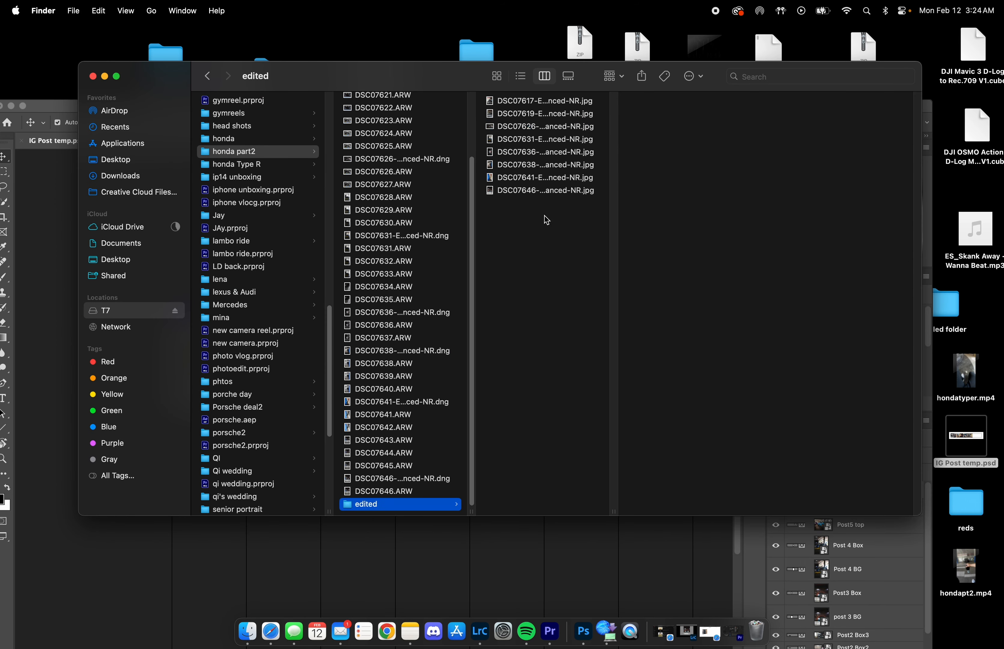
click(581, 630)
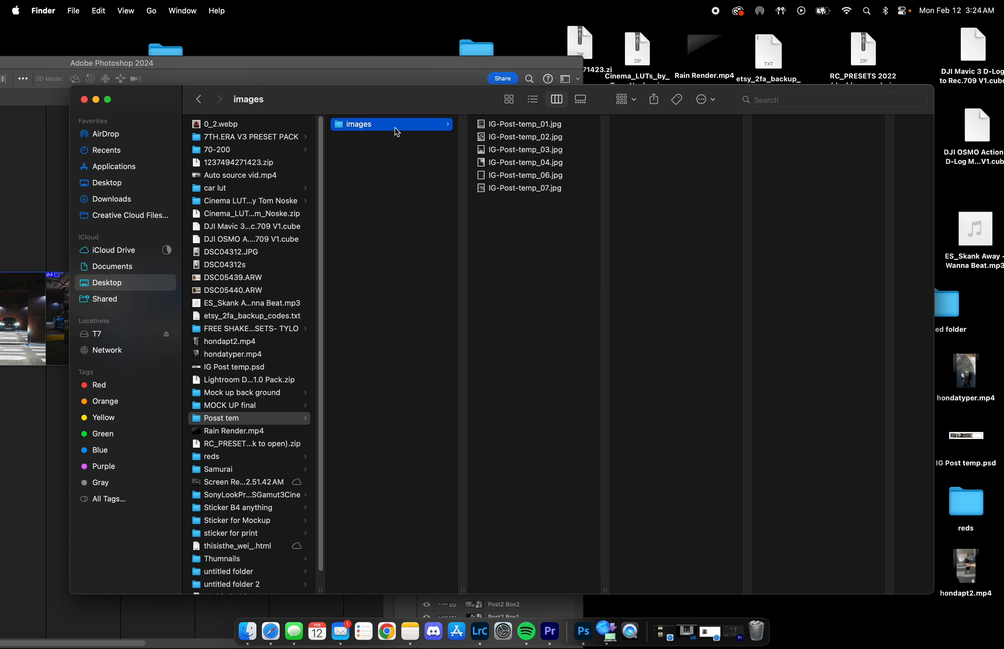
key(cmd+a)
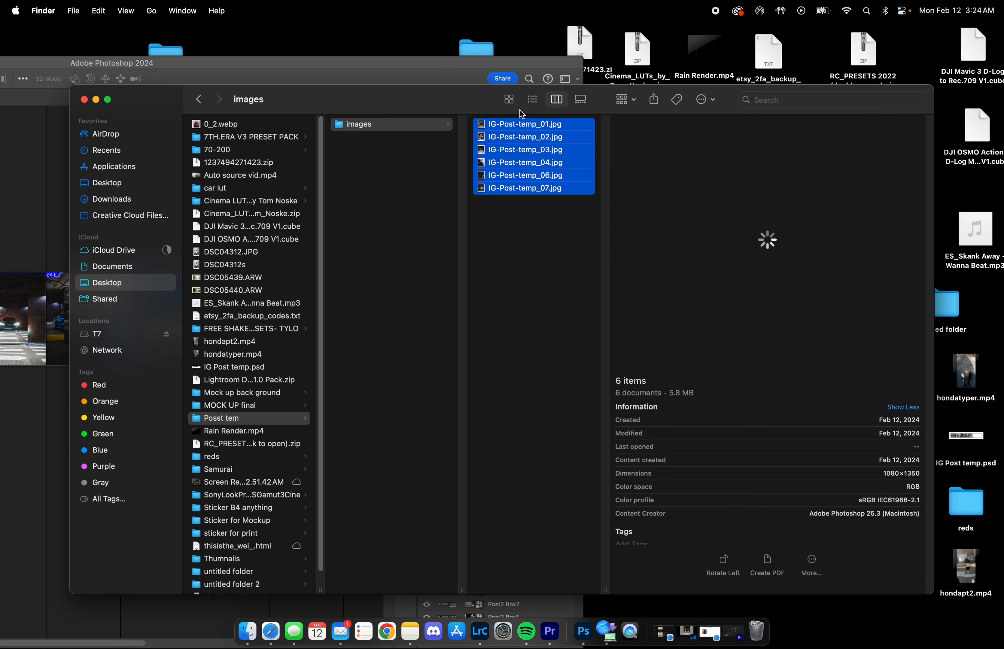
right_click(532, 156)
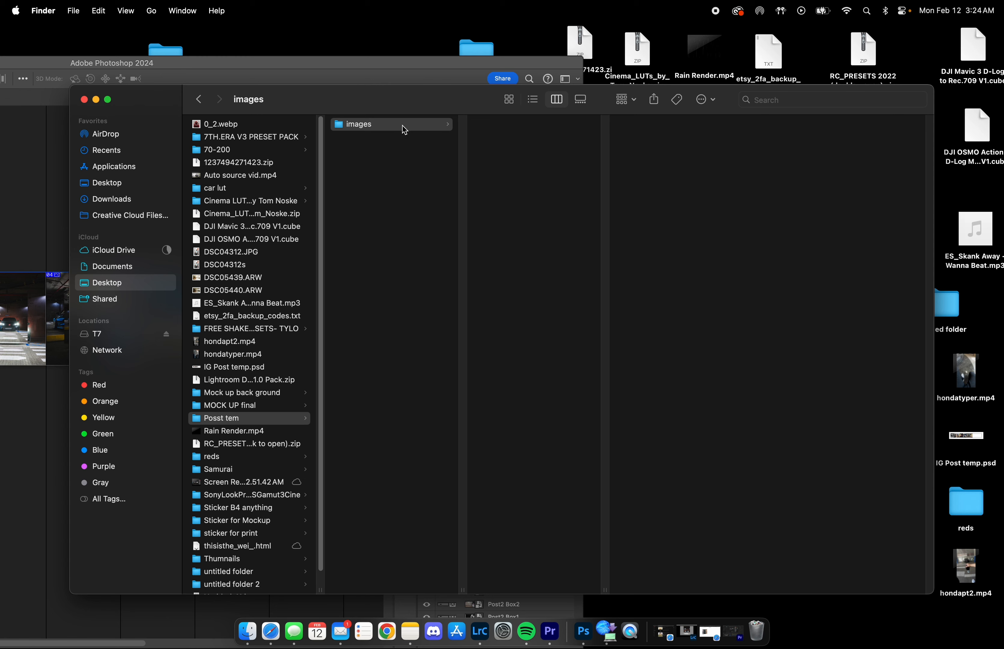
click(221, 417)
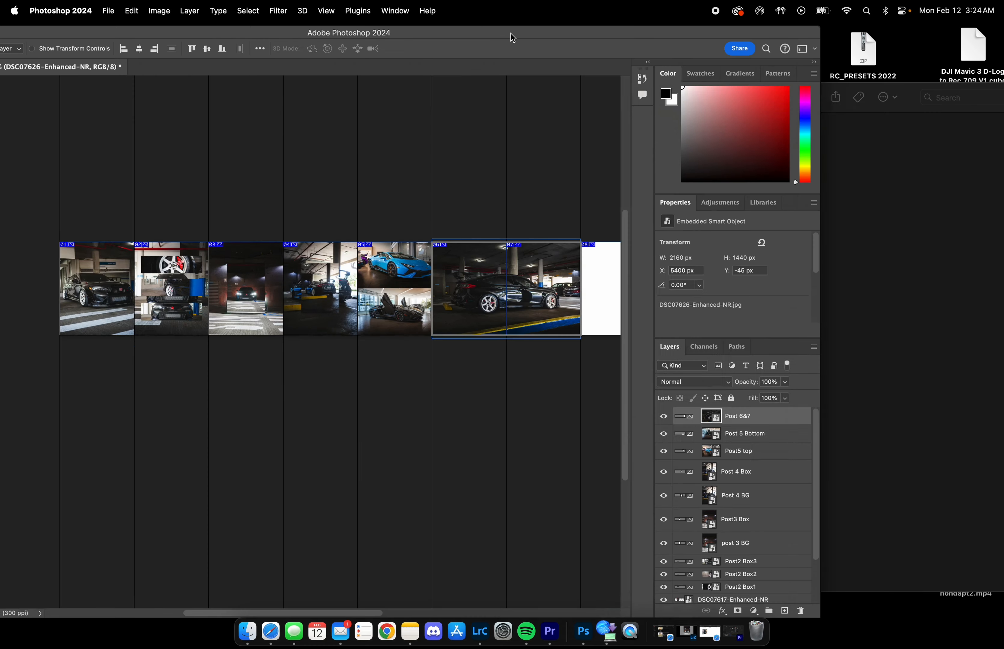
Step: Export all slices via Save for Web (Legacy) as maximum-quality JPEGs into the Posst tem folder
click(108, 11)
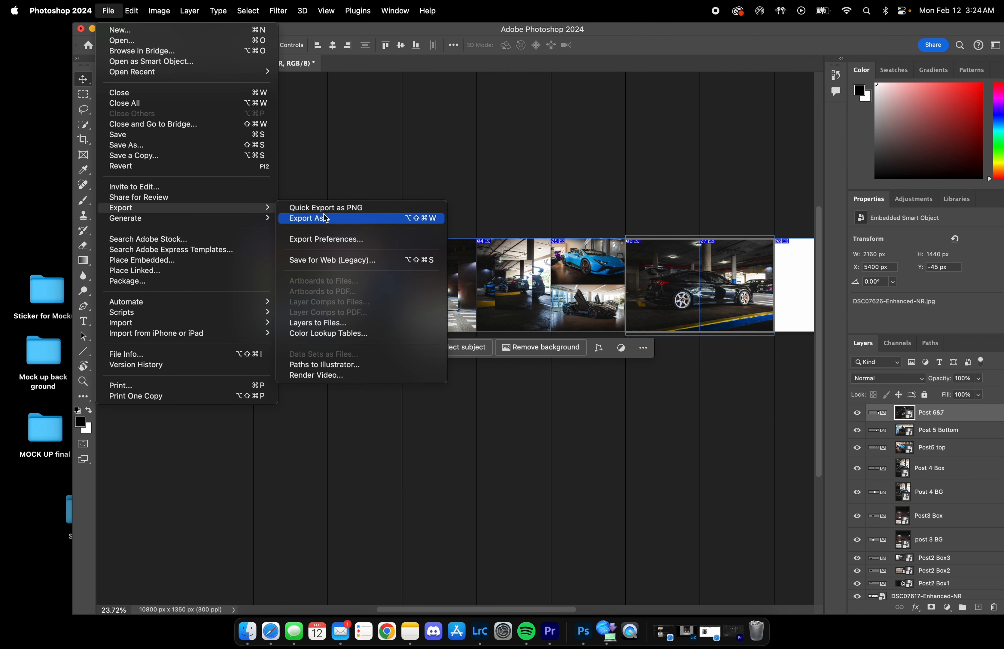
click(307, 217)
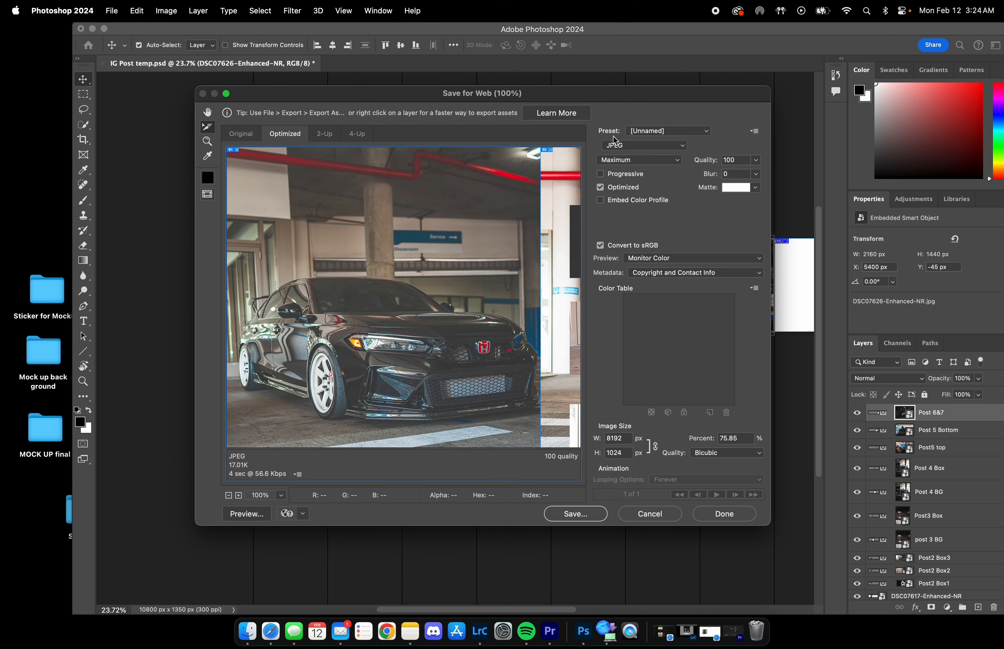
mouse_move(646, 507)
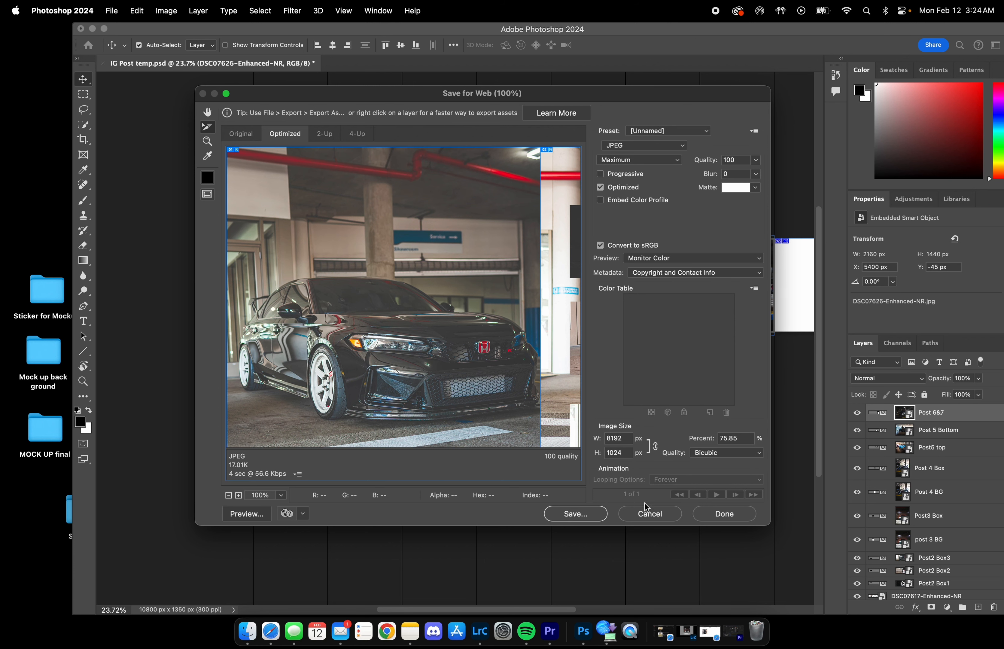
click(574, 513)
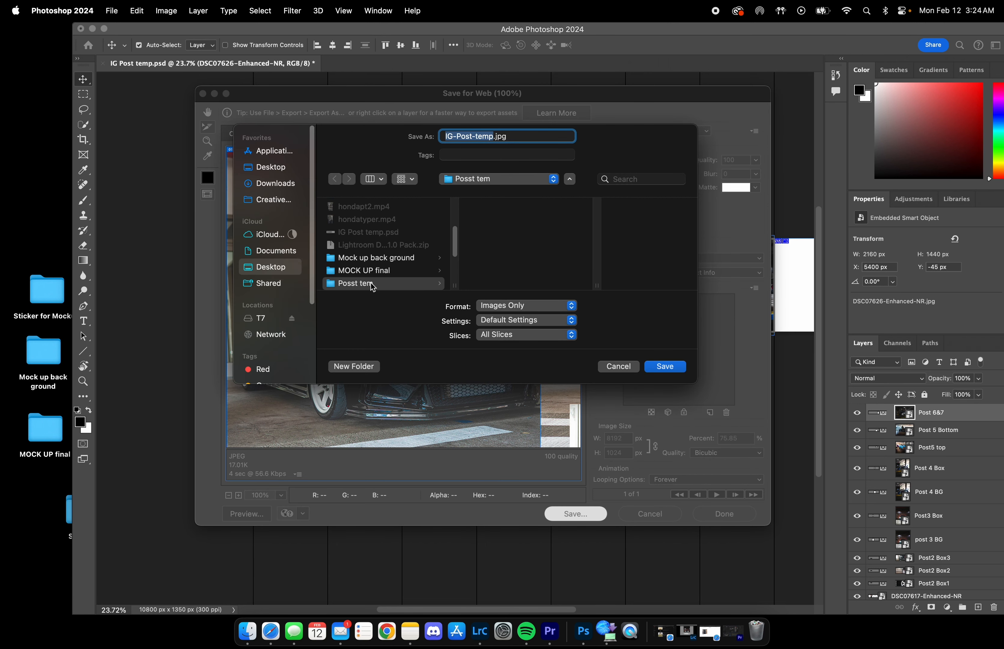
click(356, 283)
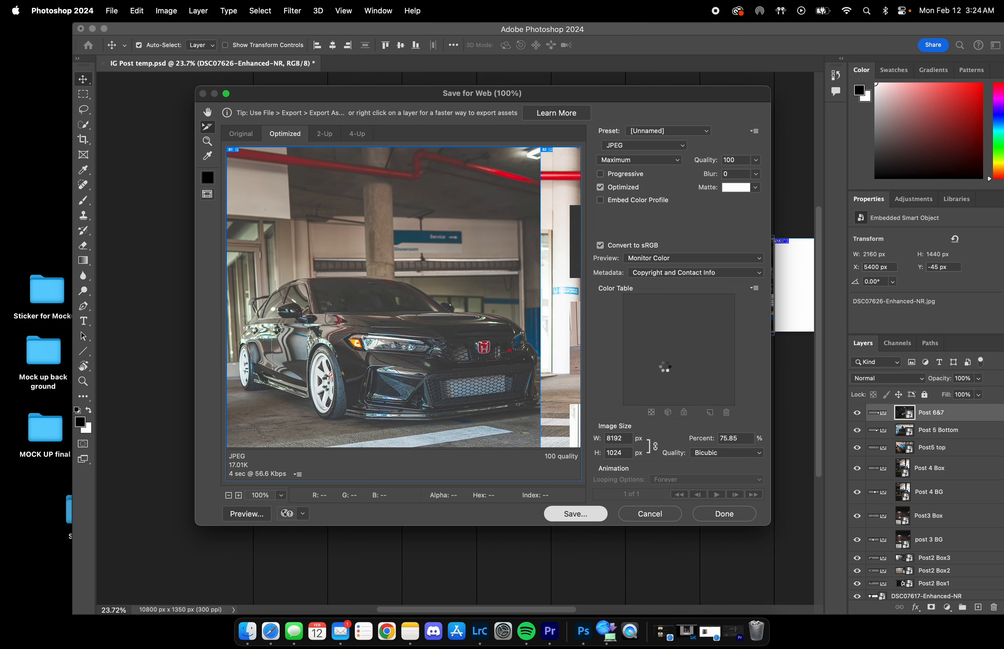
click(723, 513)
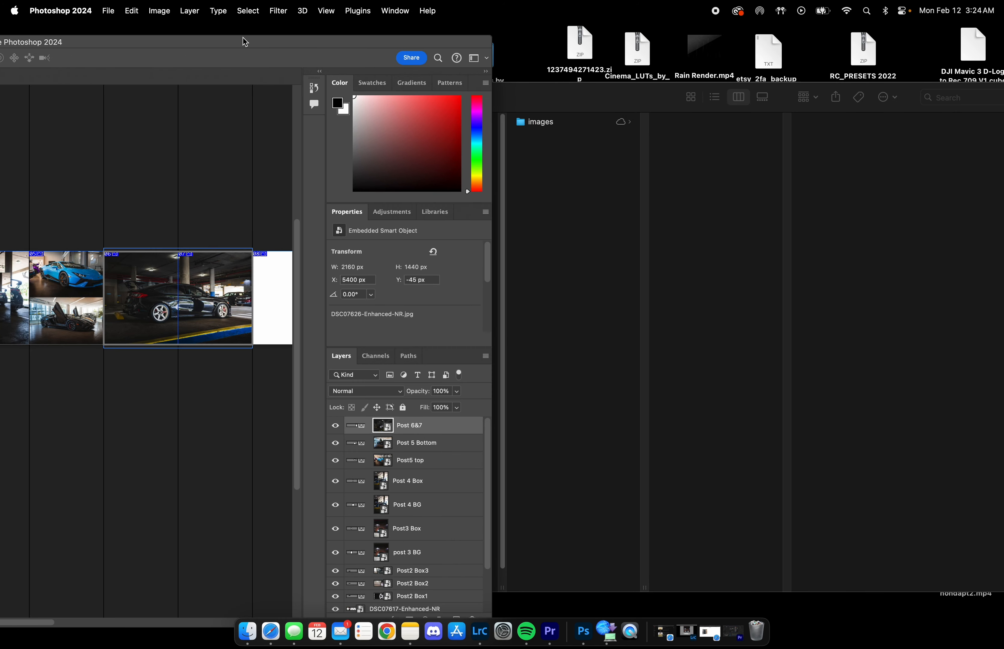
Step: Trash the extra exports IG-Post-temp_08 to 10 and IG-Post-temp_05 from the images folder
click(247, 632)
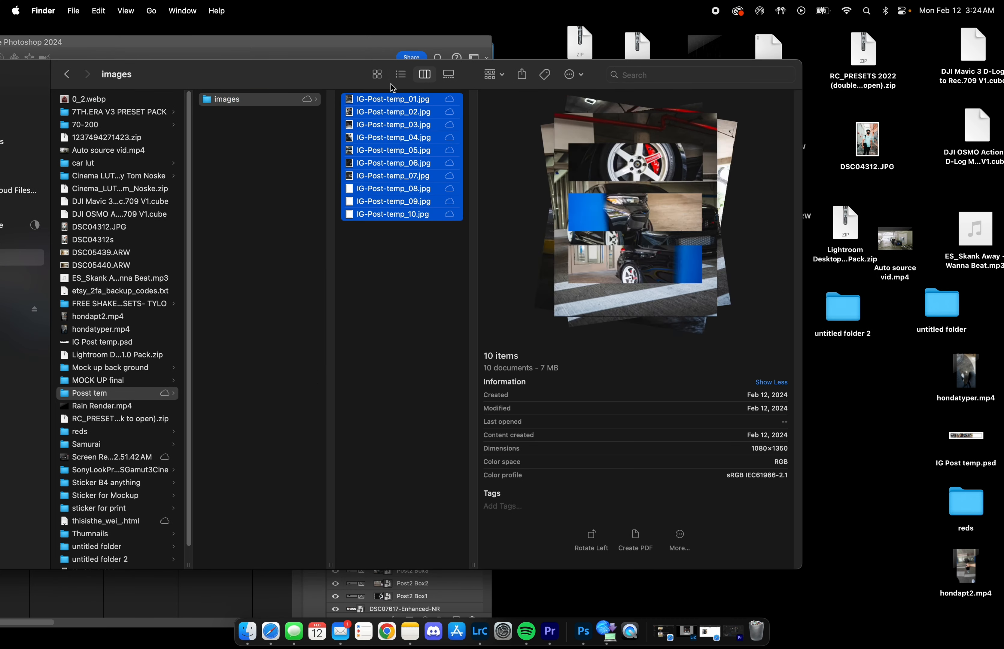
click(391, 188)
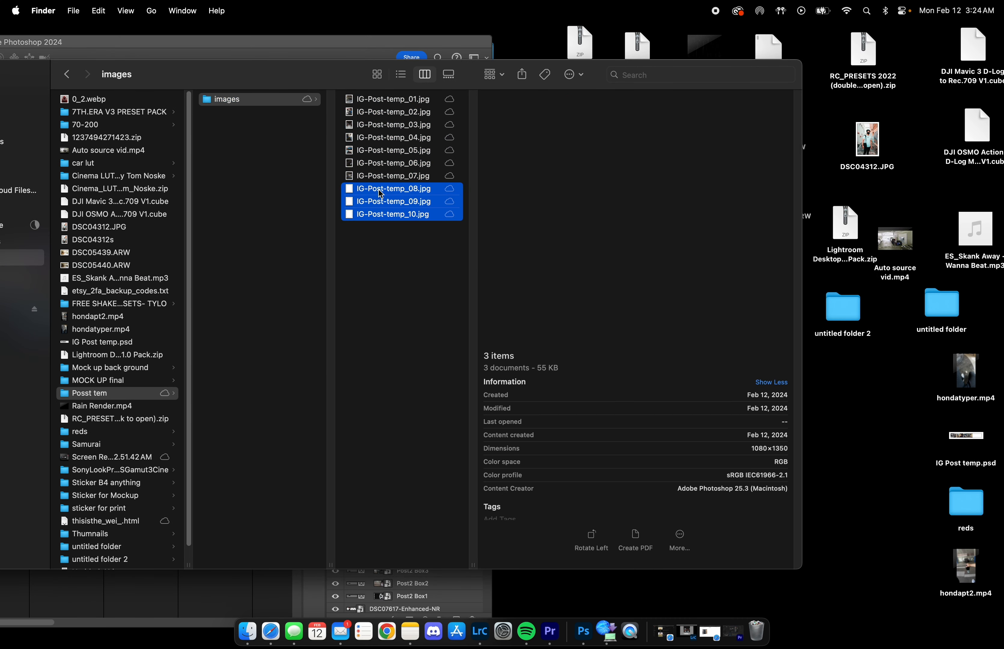
right_click(392, 201)
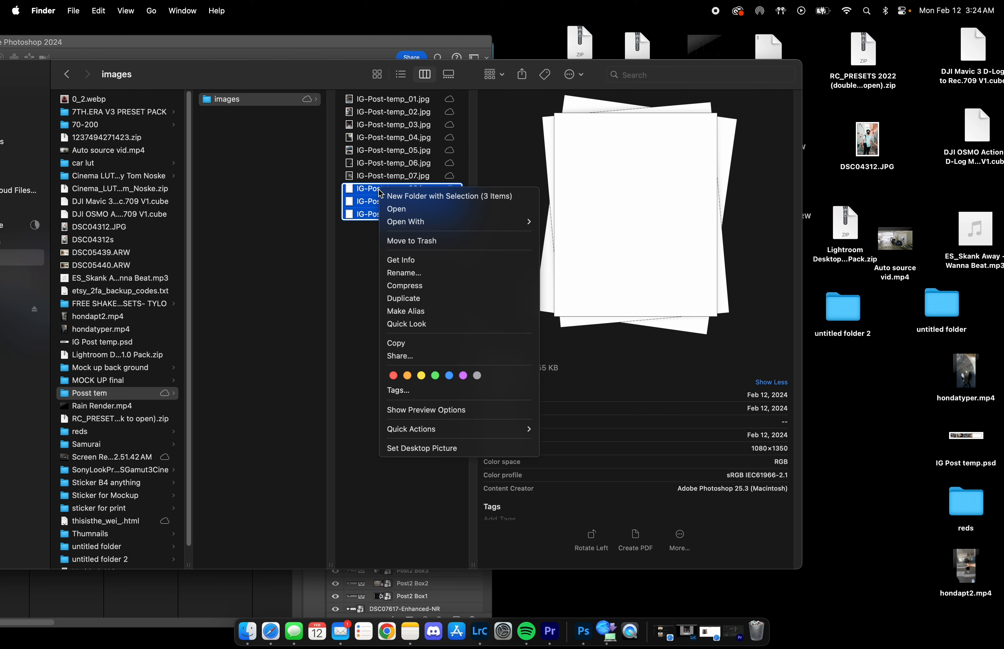
click(391, 149)
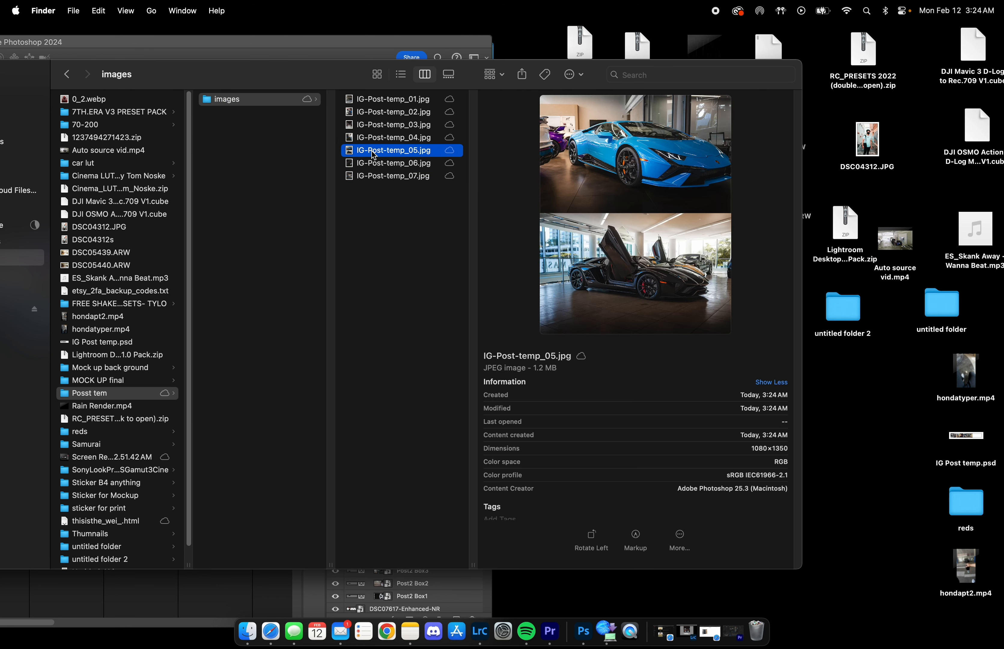
right_click(391, 149)
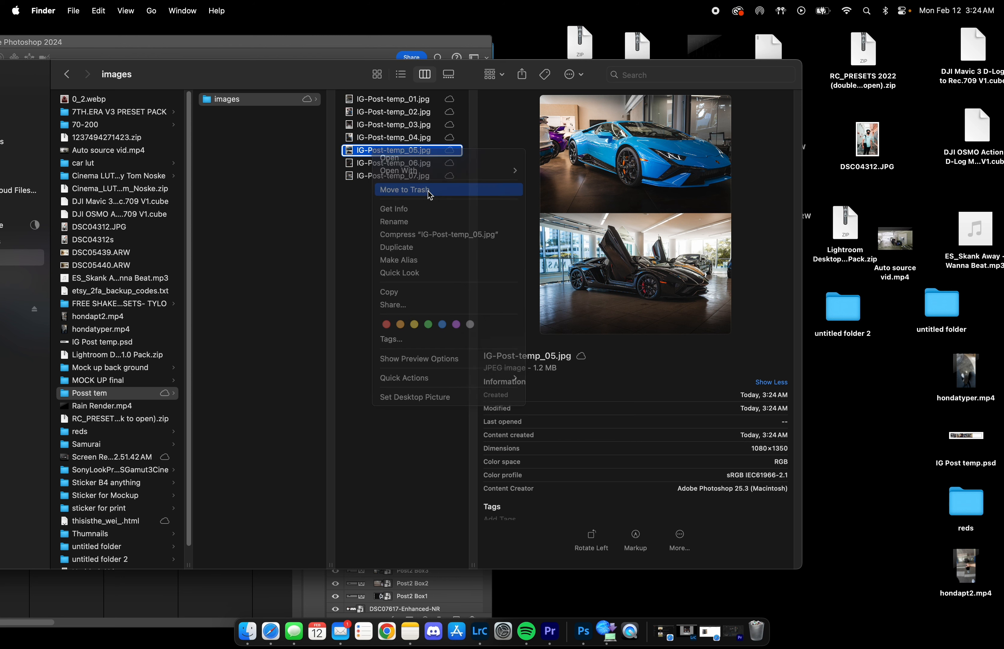
click(405, 189)
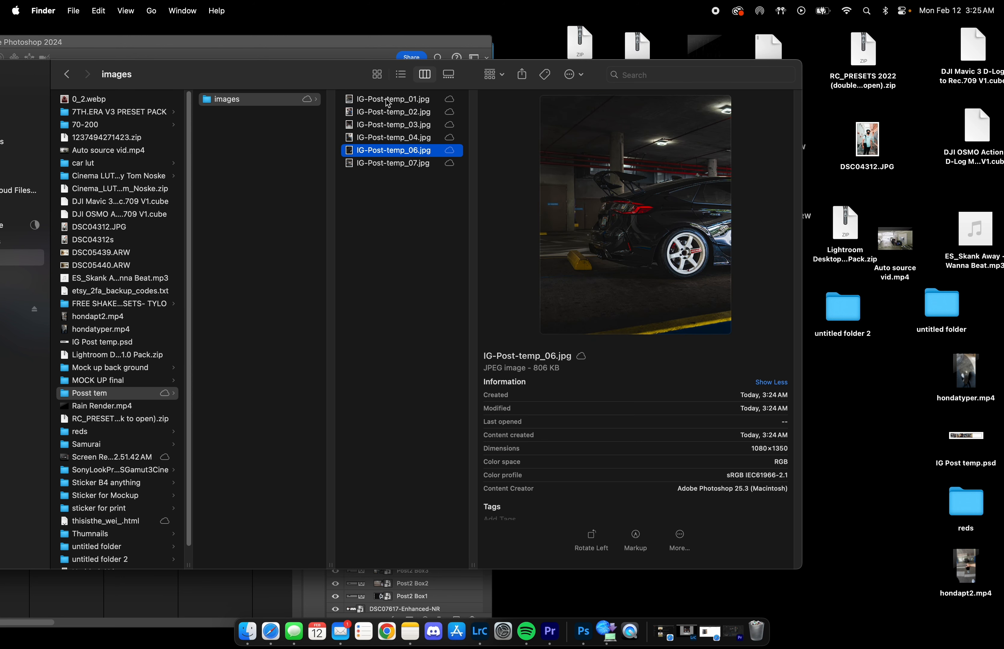
Step: Preview IG-Post-temp_04 and 07, then return to the Photoshop template
click(392, 137)
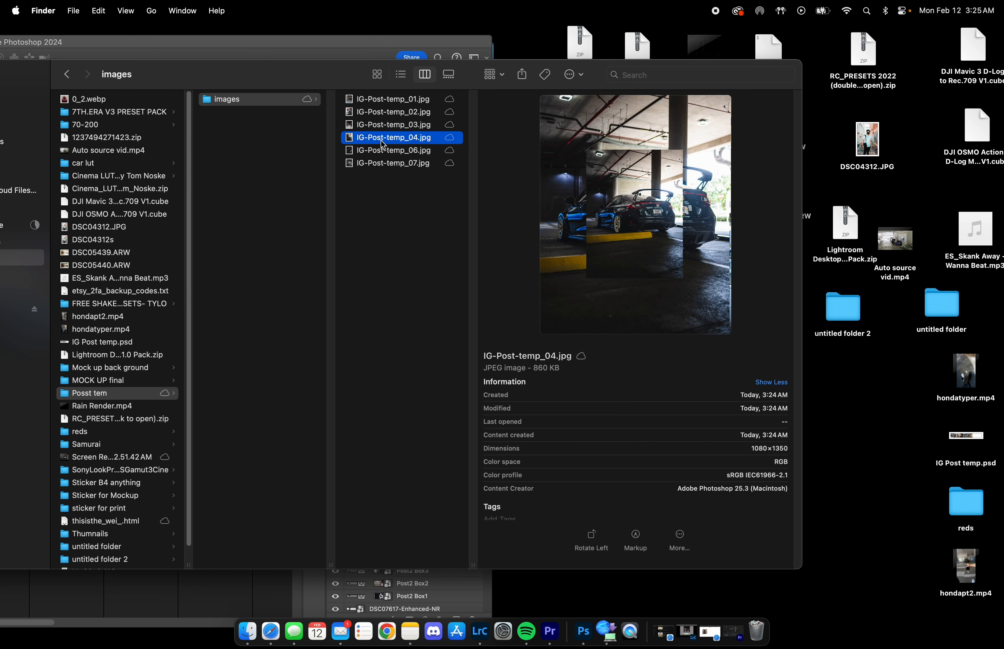
click(394, 150)
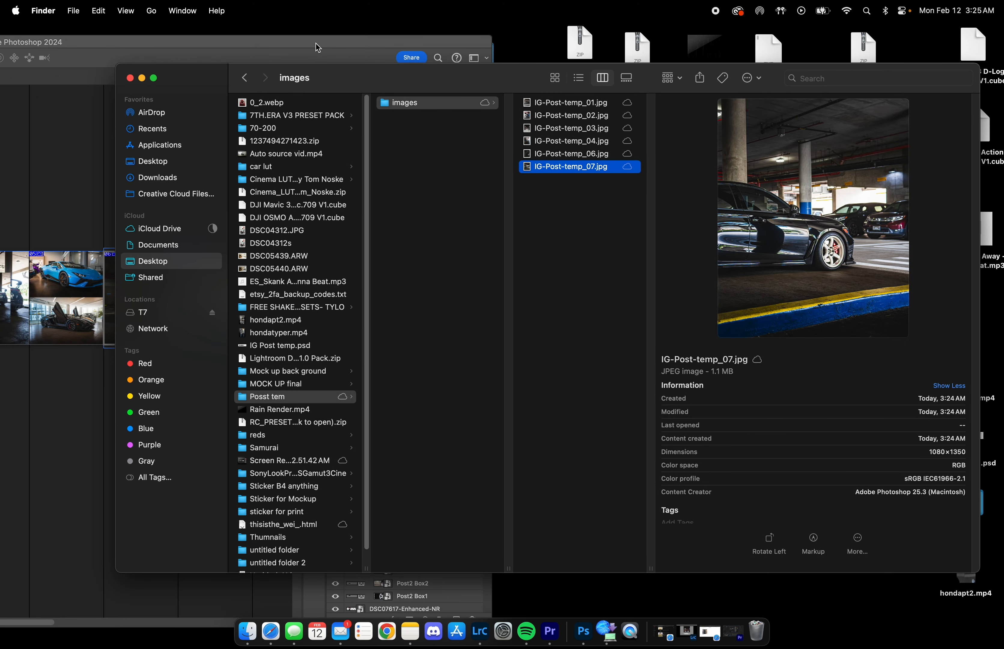
click(581, 631)
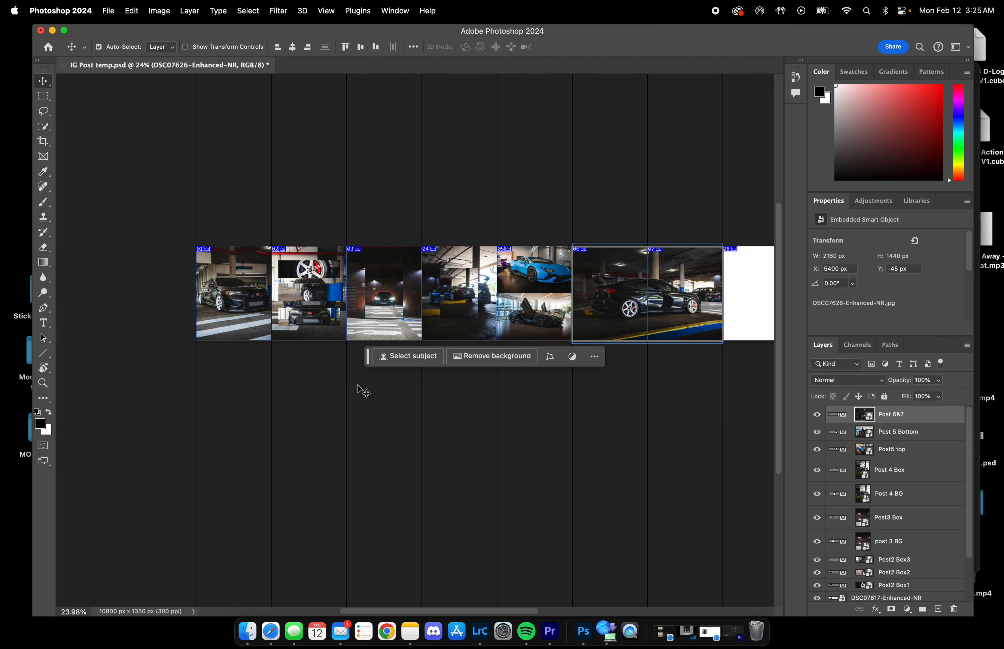
mouse_move(498, 178)
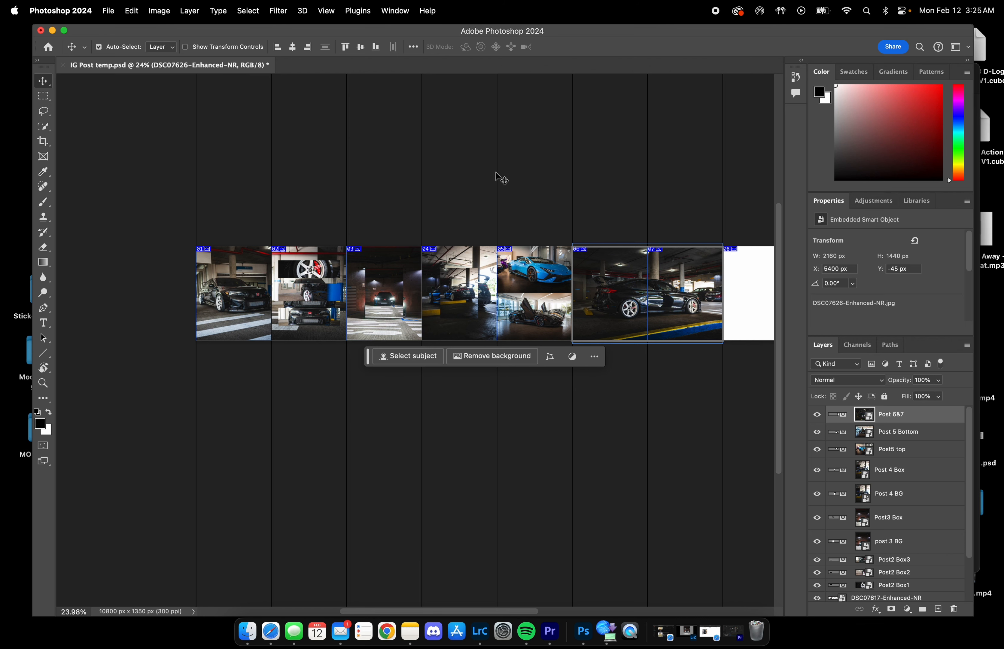